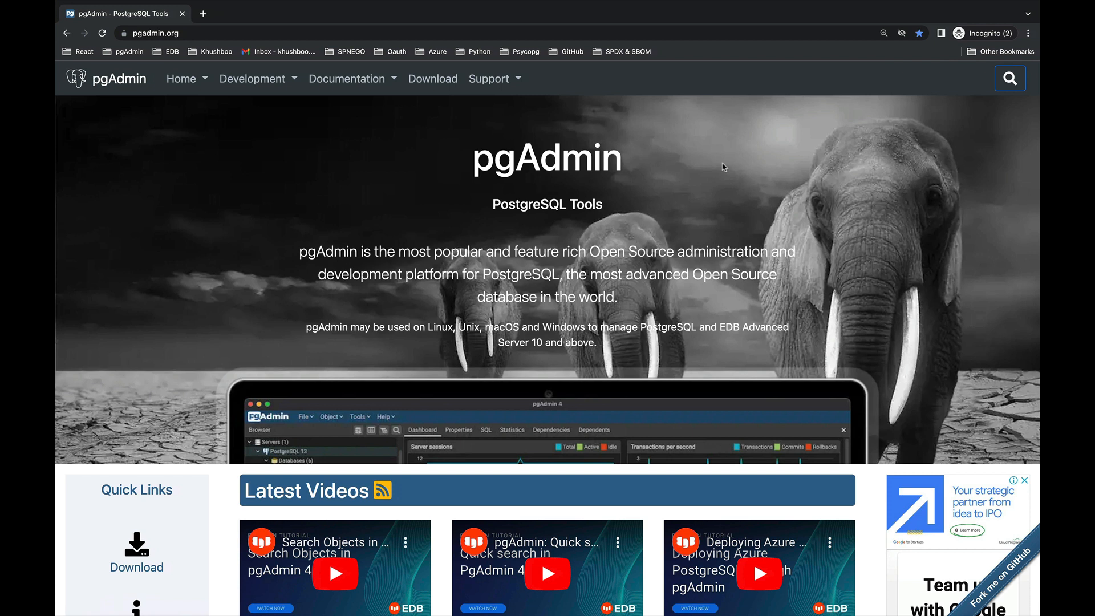
mouse_move(334, 183)
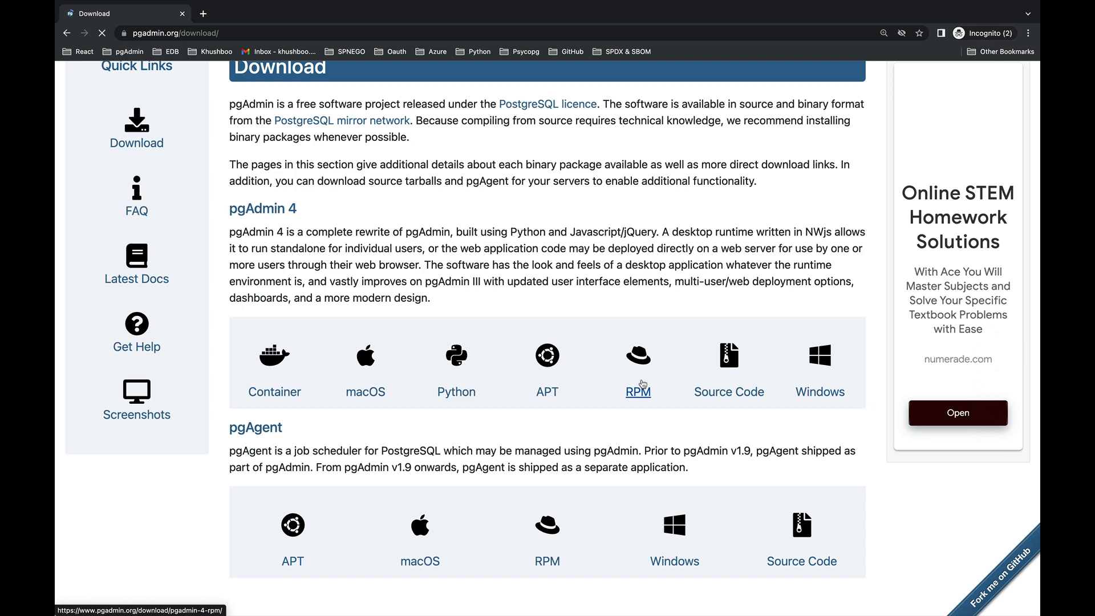
- Reach the RPM install commands on pgadmin.org and select the RedHat repository setup rpm command
left_click(637, 354)
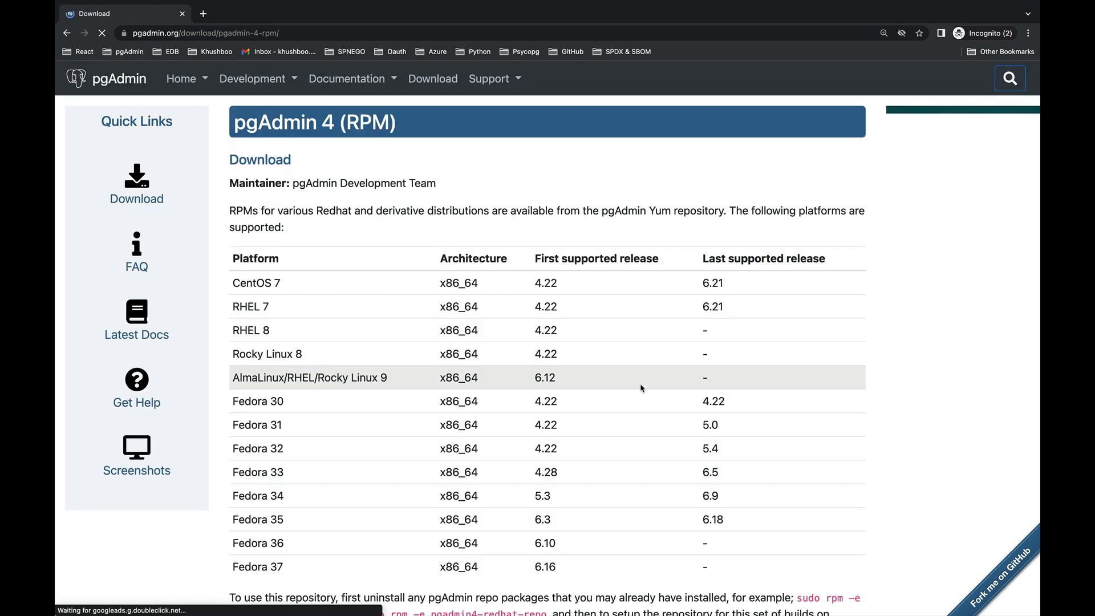
scroll("down", 3)
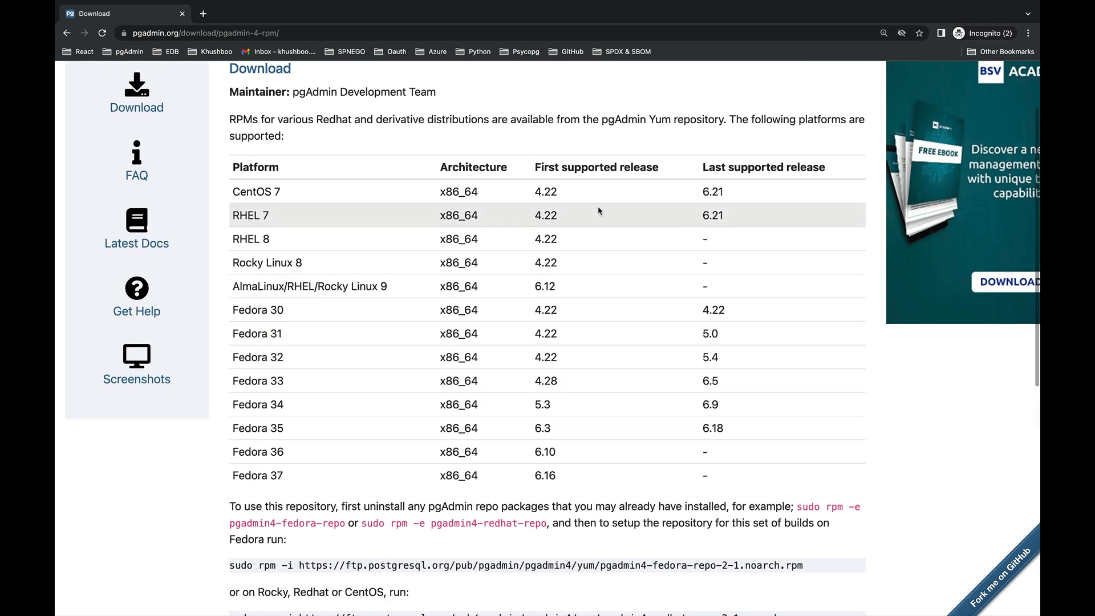
scroll("down", 3)
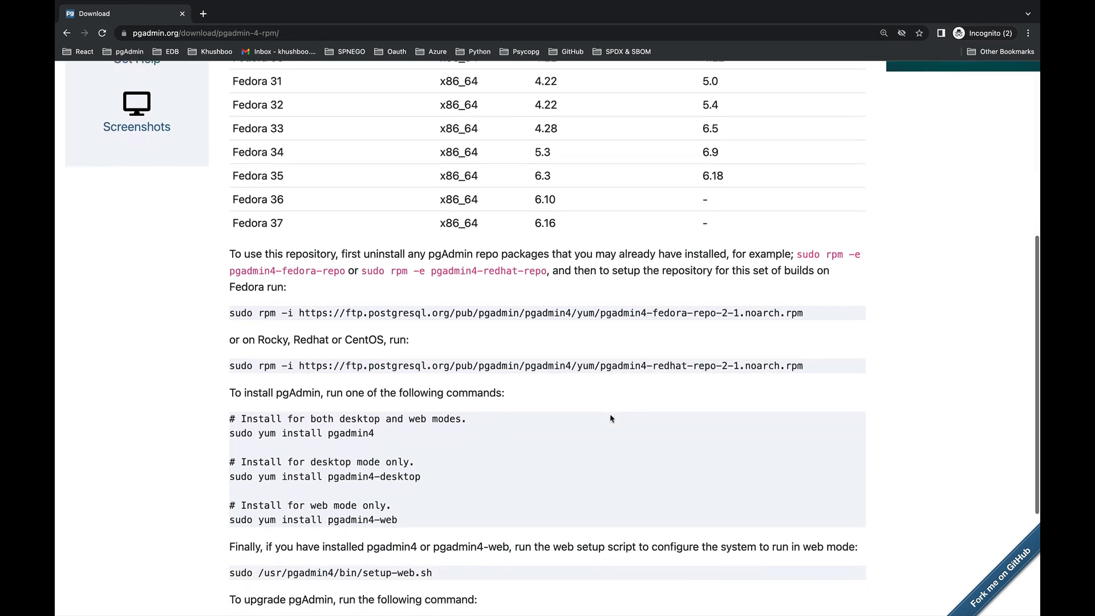
scroll("down", 3)
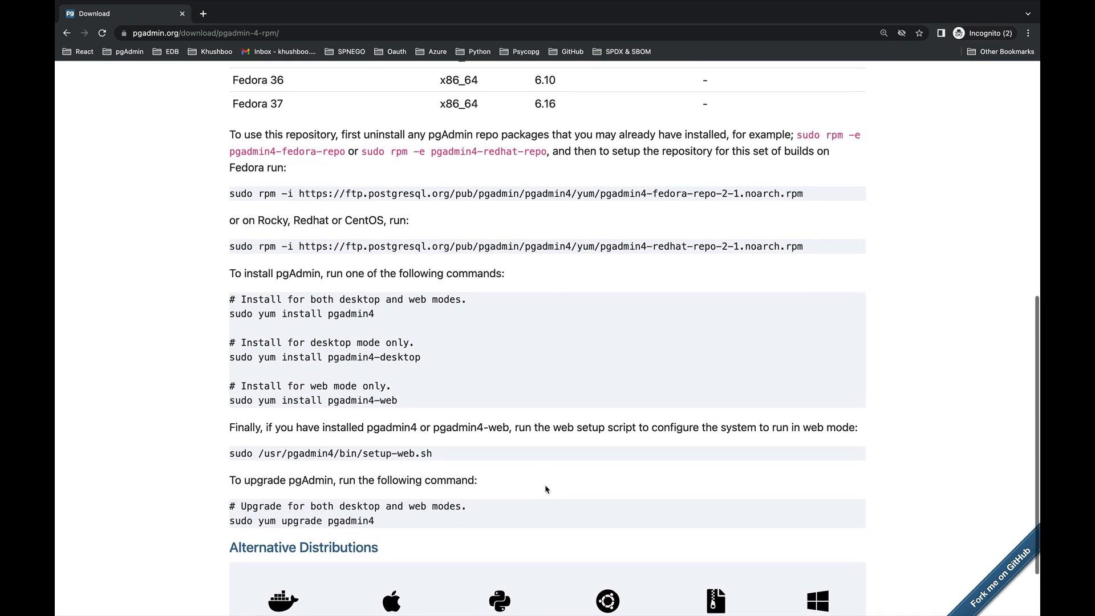
scroll("down", 3)
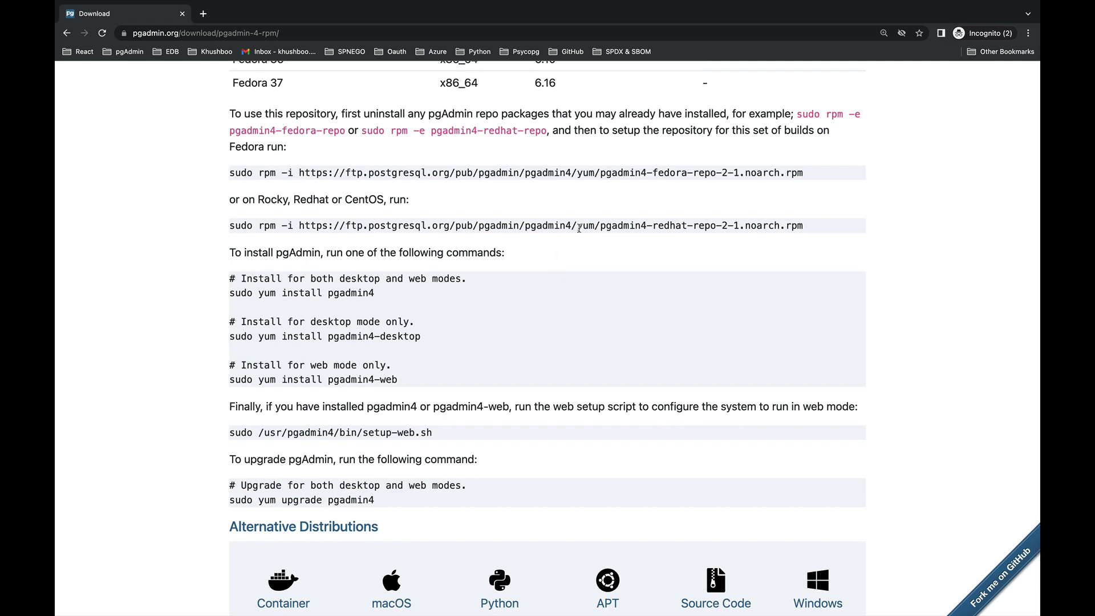
triple_click(515, 225)
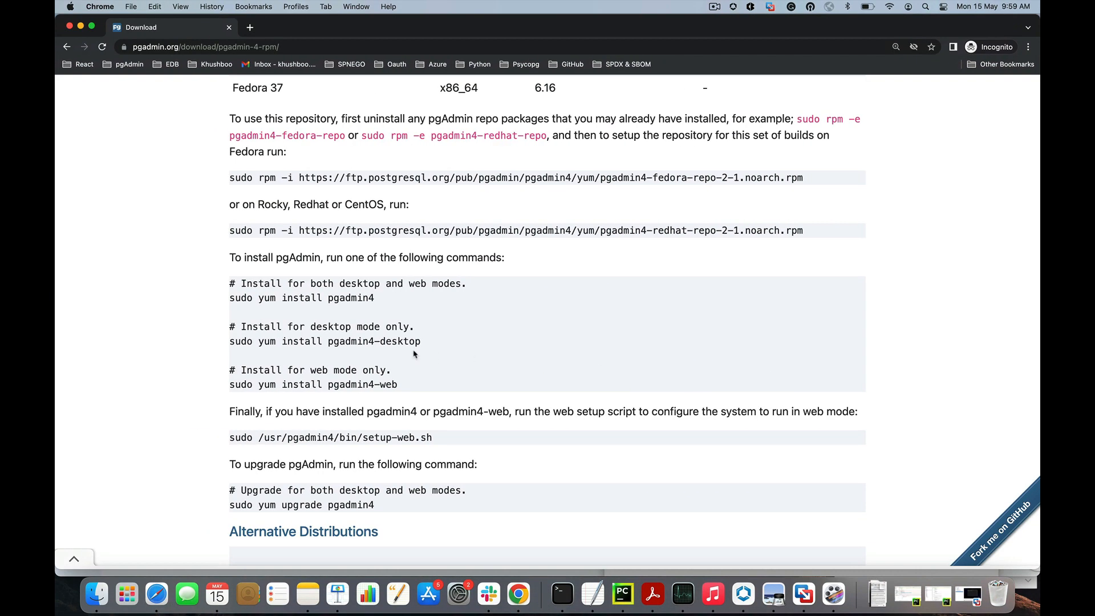
scroll("down", 3)
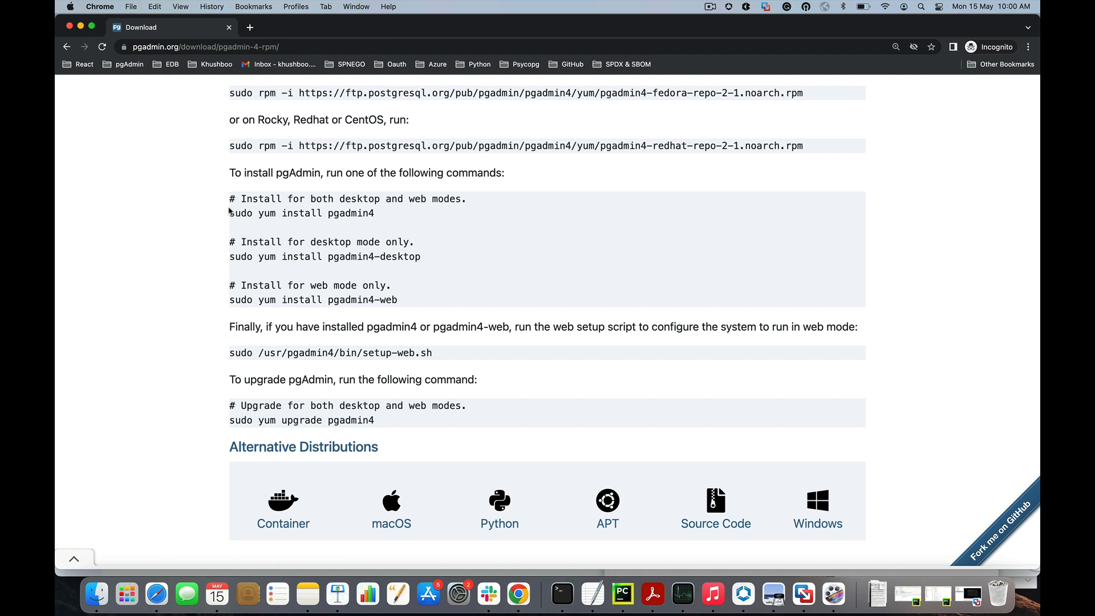
mouse_move(330, 244)
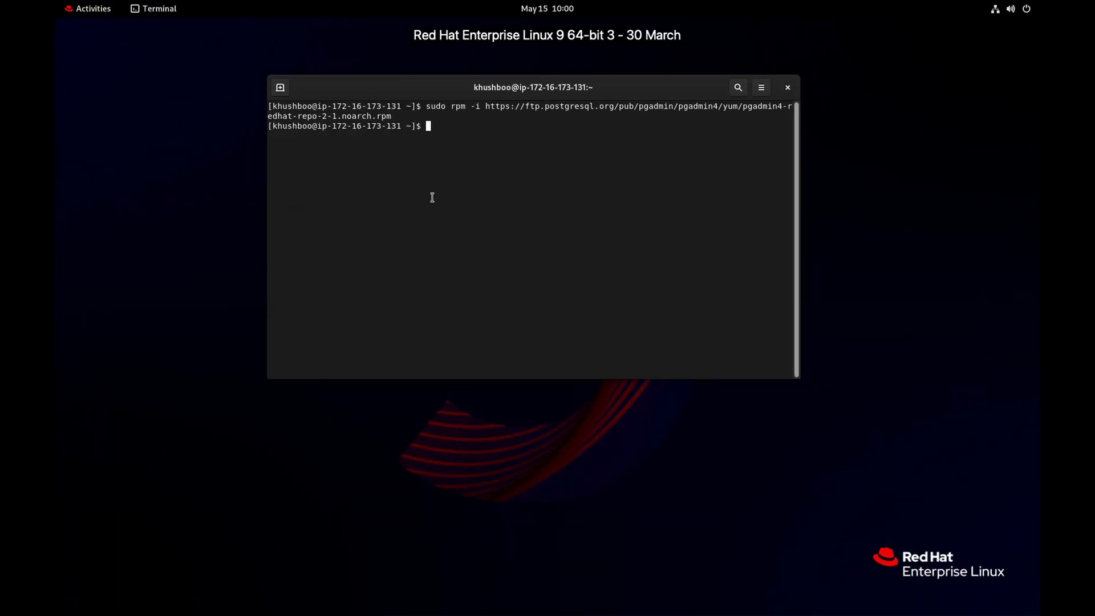
- Install pgadmin4 with sudo yum install pgadmin4, confirming y so all 18 packages complete
type("sudo yum install pgadmin4")
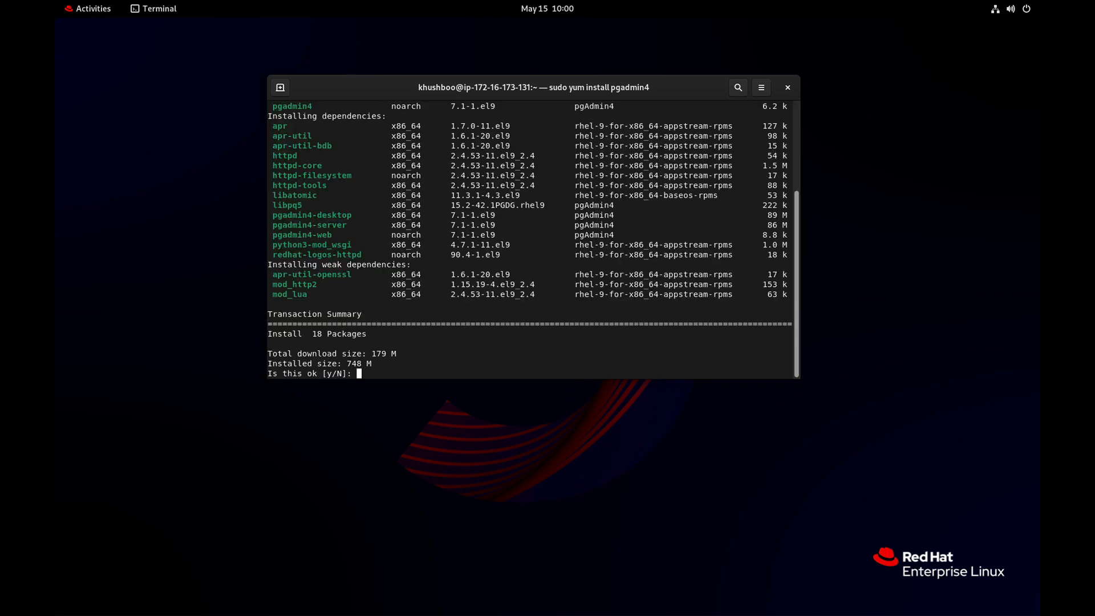
type("y")
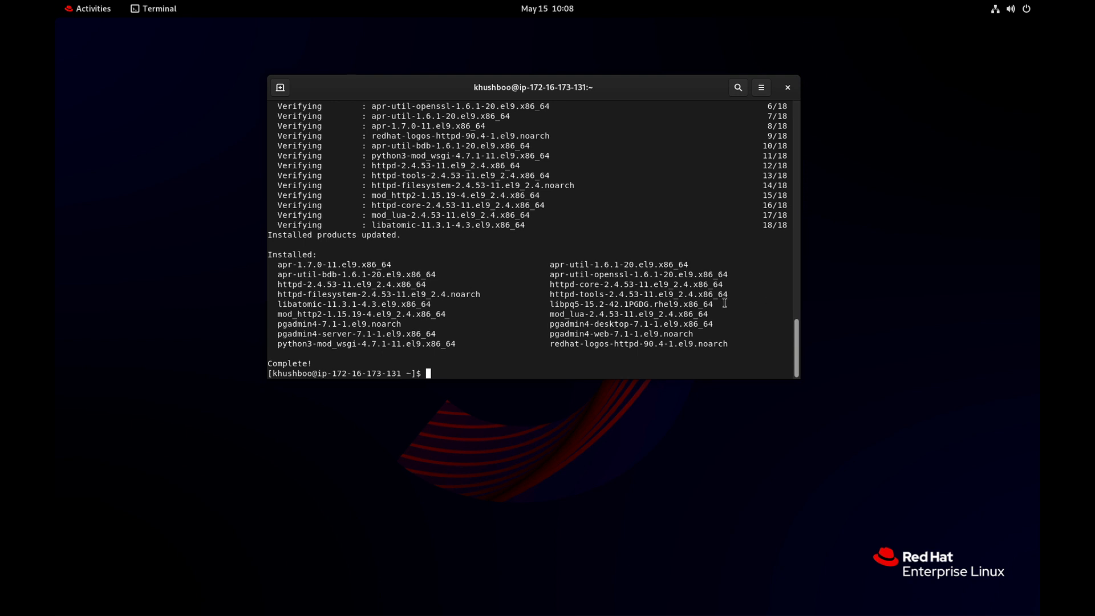
- Search 'pgadmin' in the Activities overview to launch the pgAdmin 4 desktop application
left_click(85, 8)
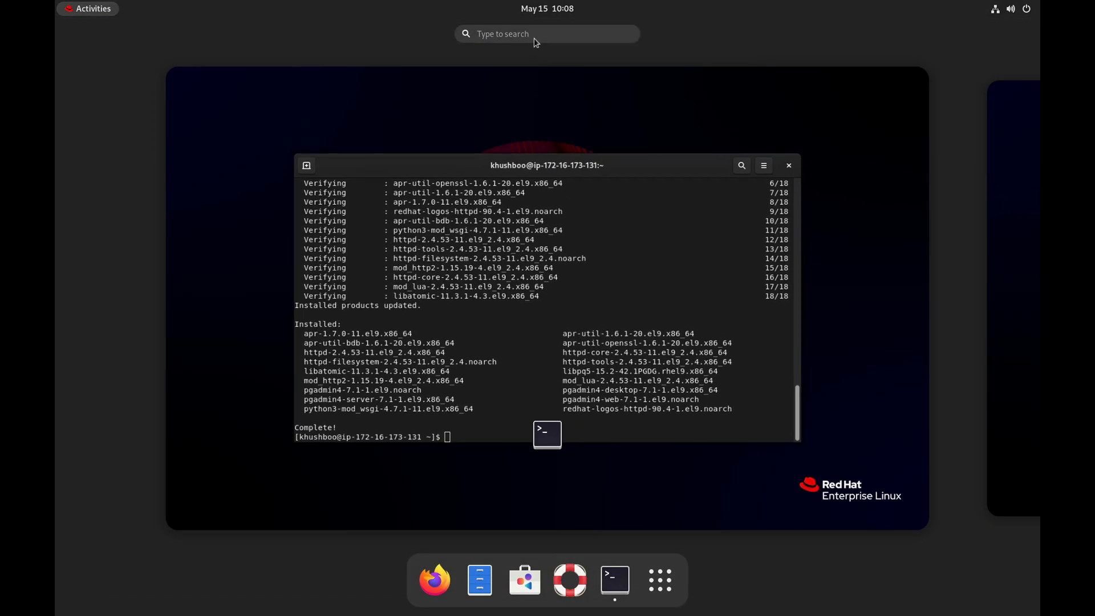
type("pgadmin")
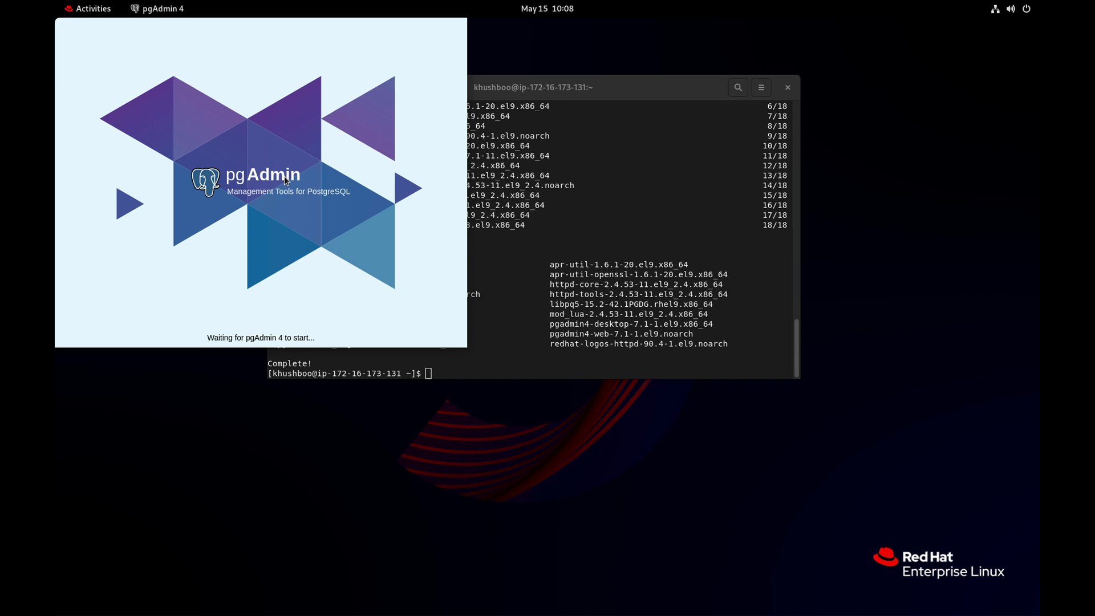
mouse_move(398, 214)
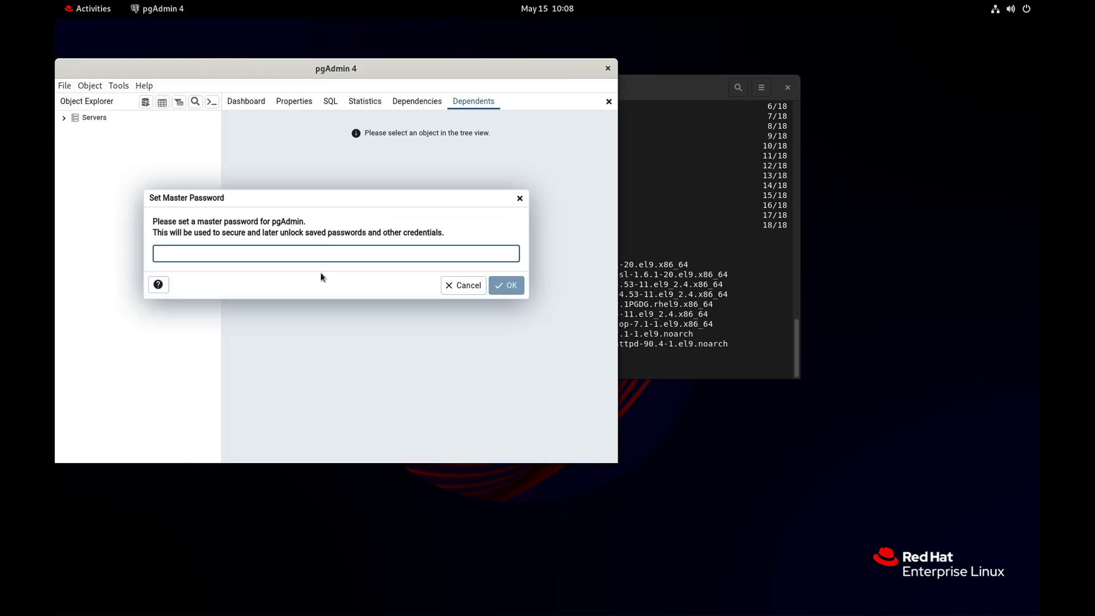
mouse_move(325, 253)
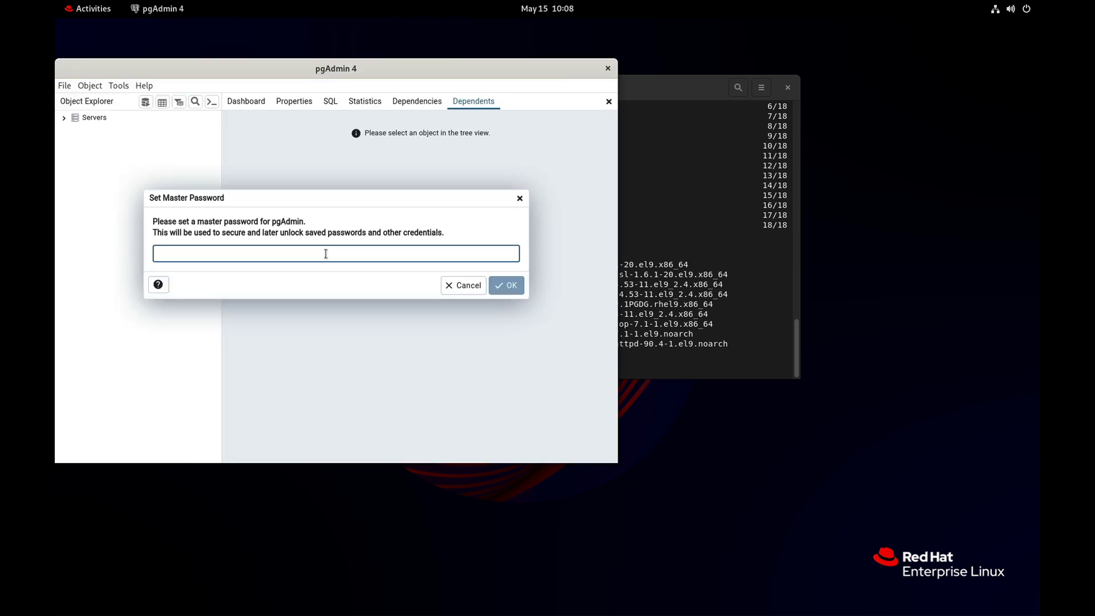
- Set a master password for pgAdmin 4, confirm it with OK, and reach the Help menu
left_click(336, 253)
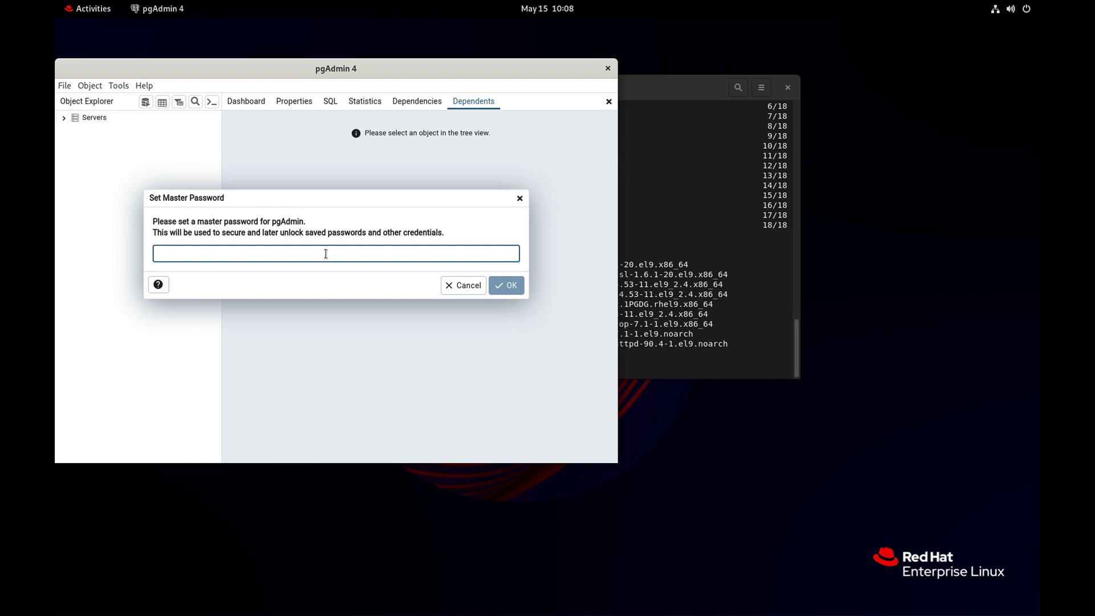
left_click(335, 253)
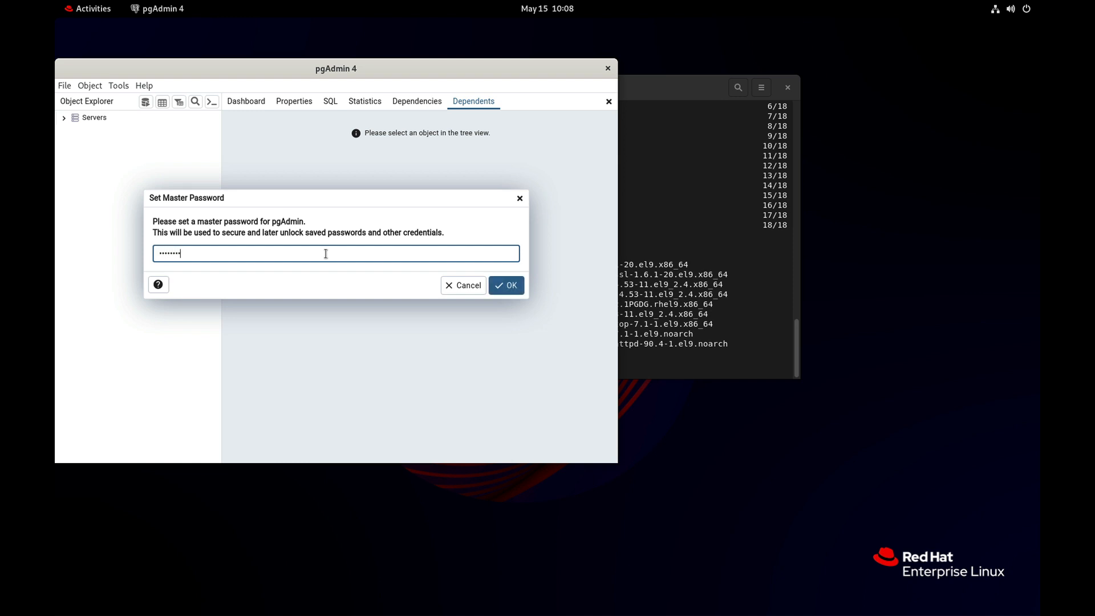
left_click(144, 85)
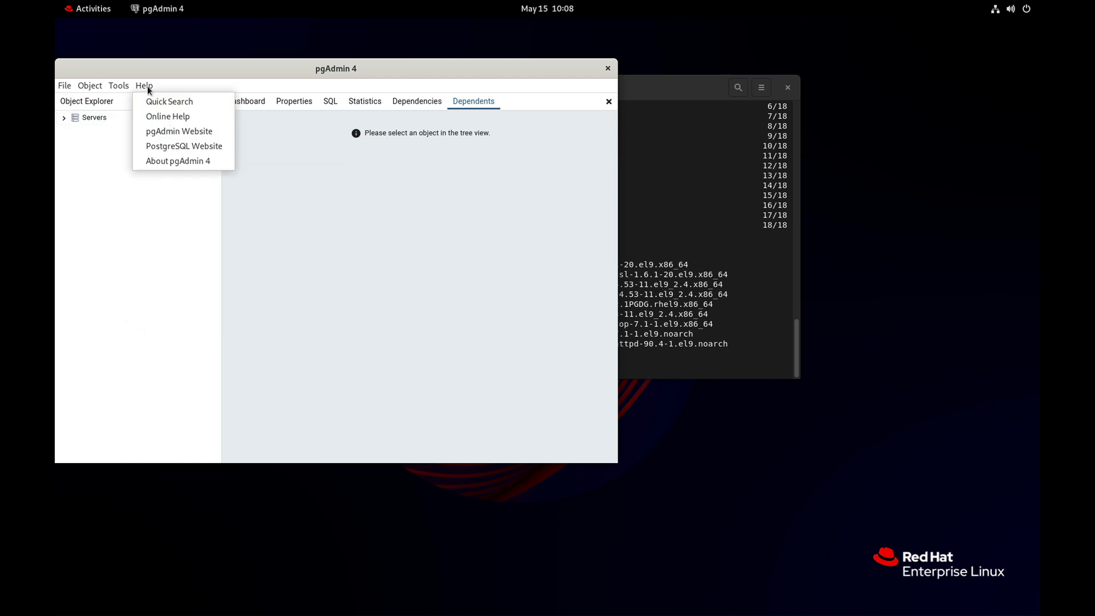
left_click(178, 160)
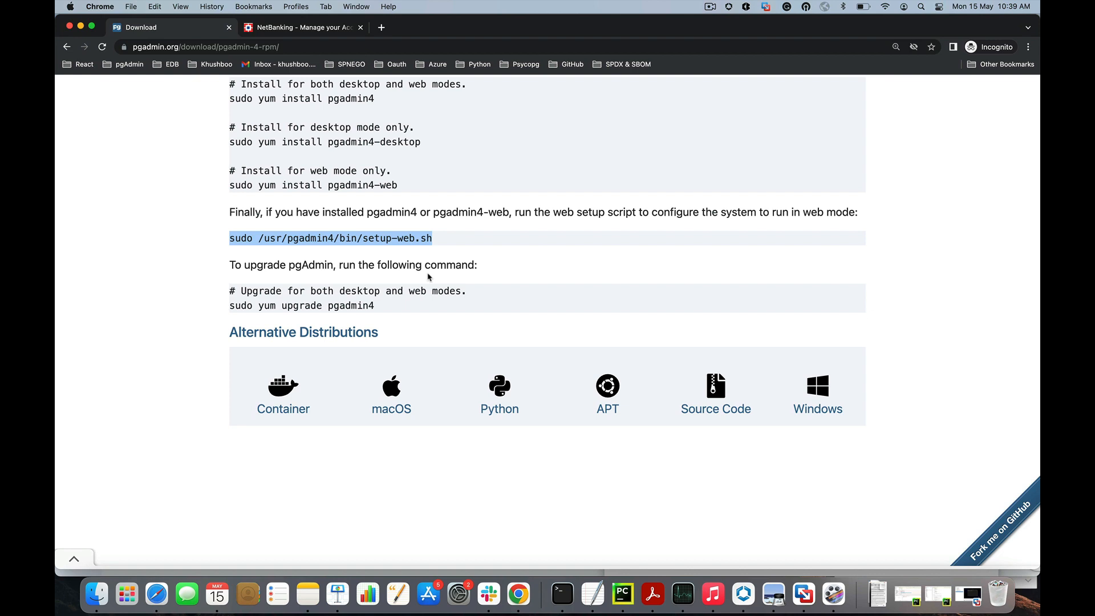
mouse_move(378, 242)
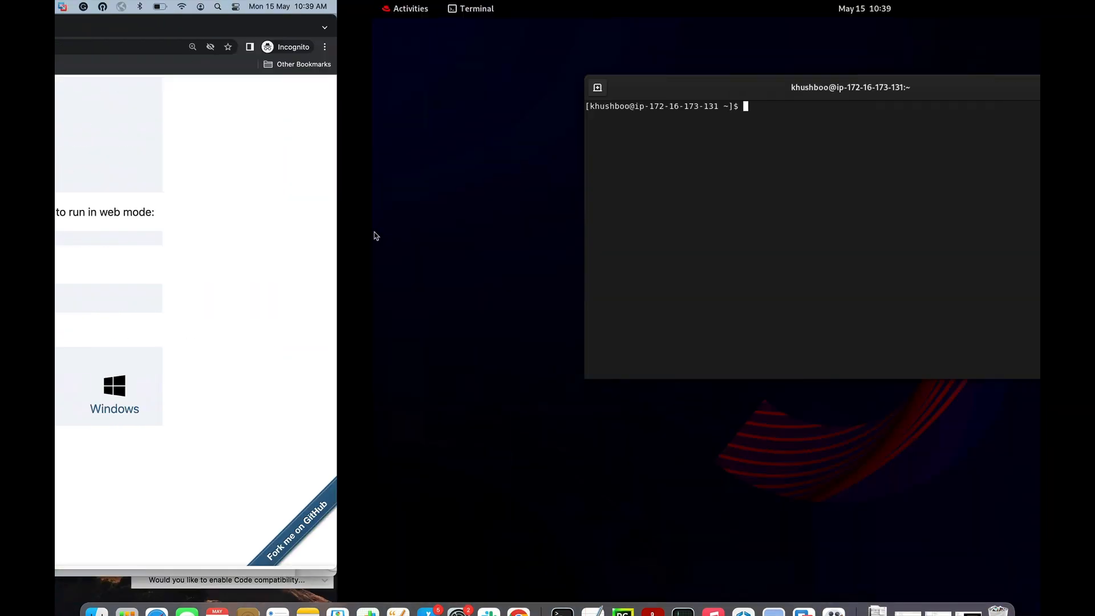
- Run sudo /usr/pgadmin4/bin/setup-web.sh, giving the sudo password and the initial pgAdmin email and password
type("v")
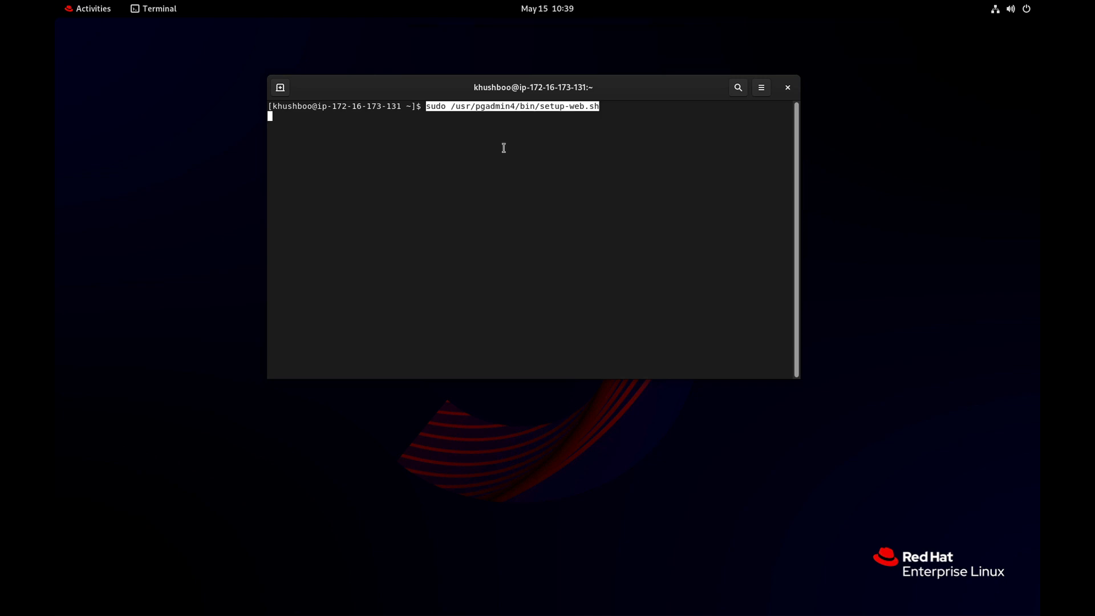
key("Return")
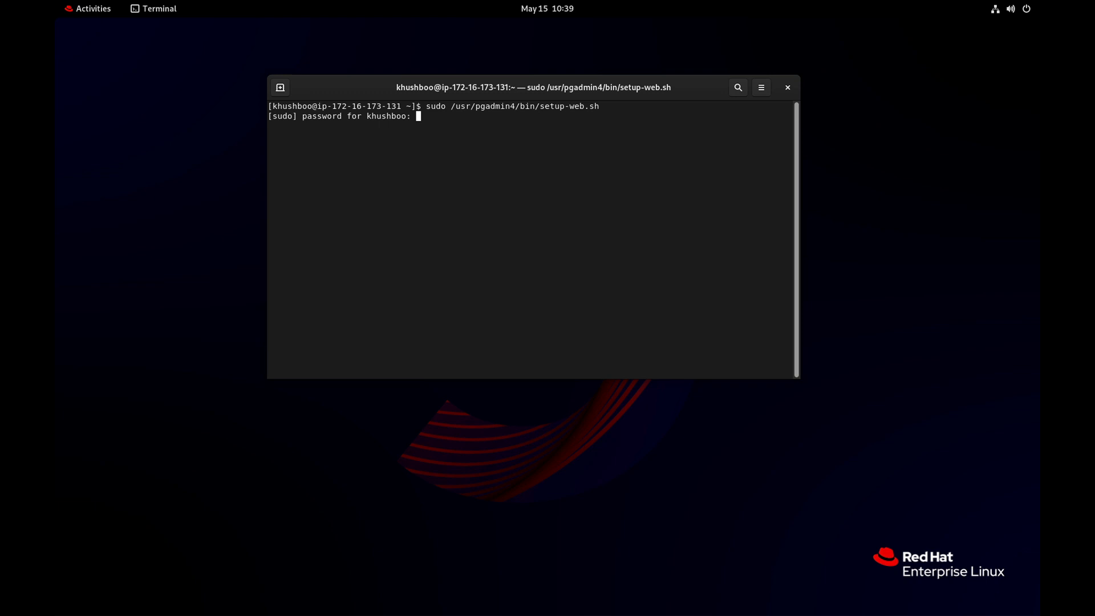
key("Return")
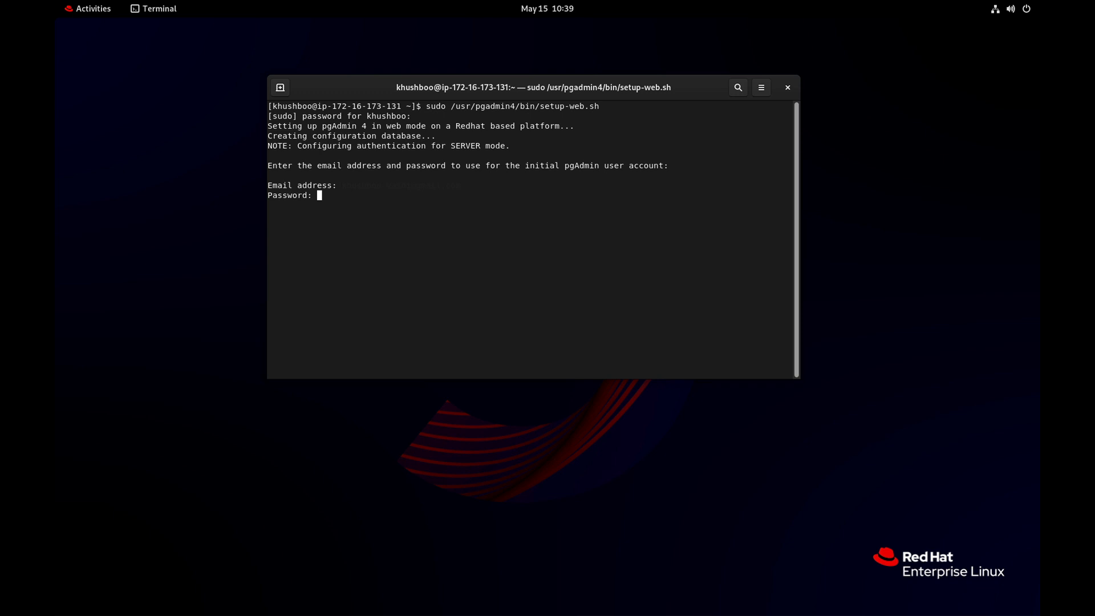
key("Return")
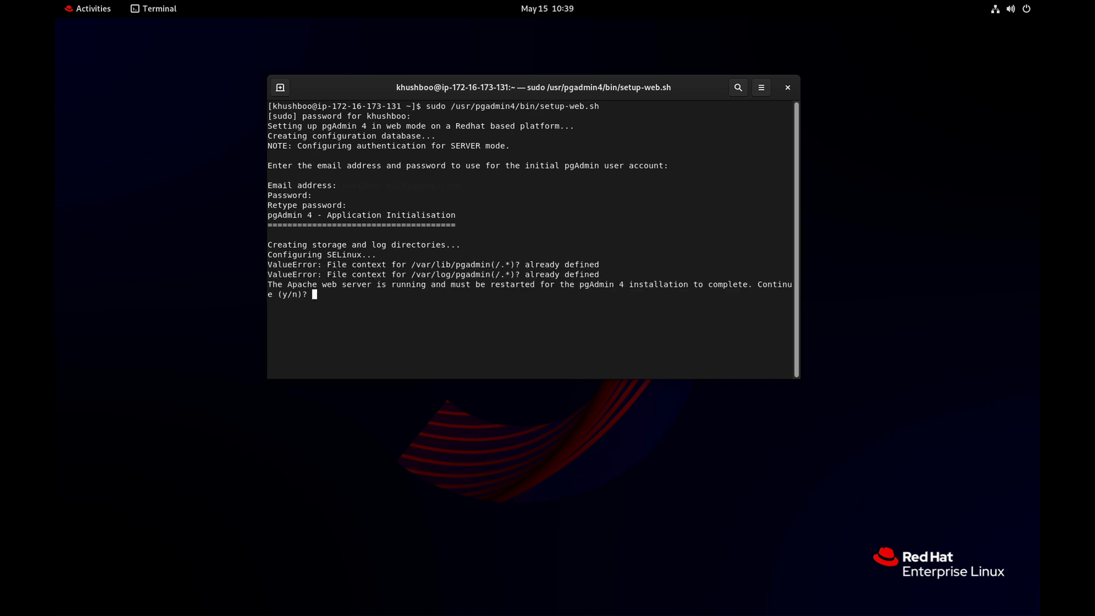
type("y")
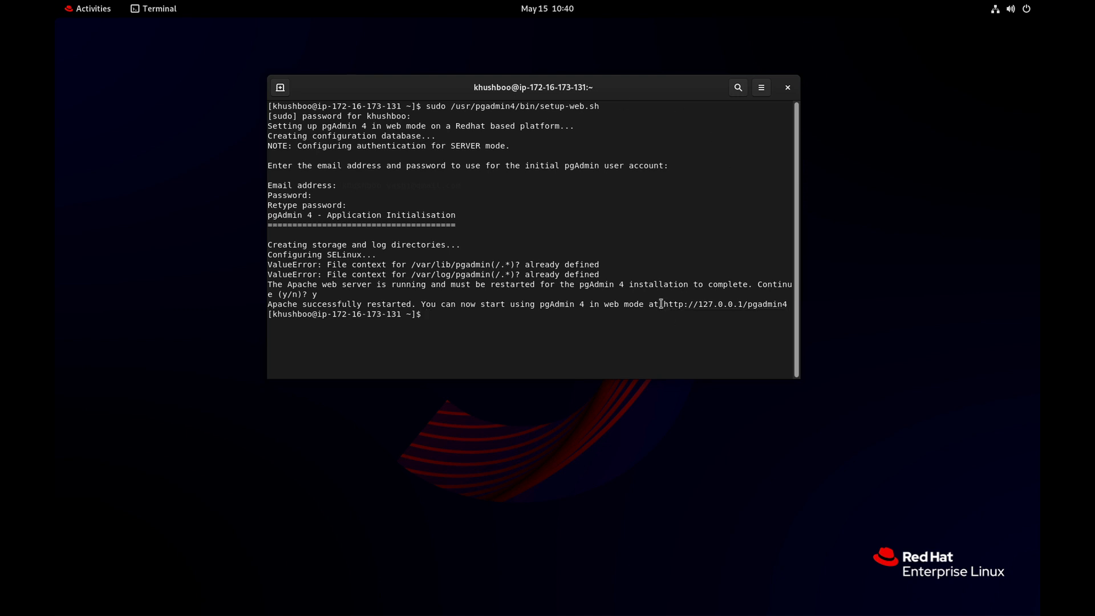
double_click(726, 303)
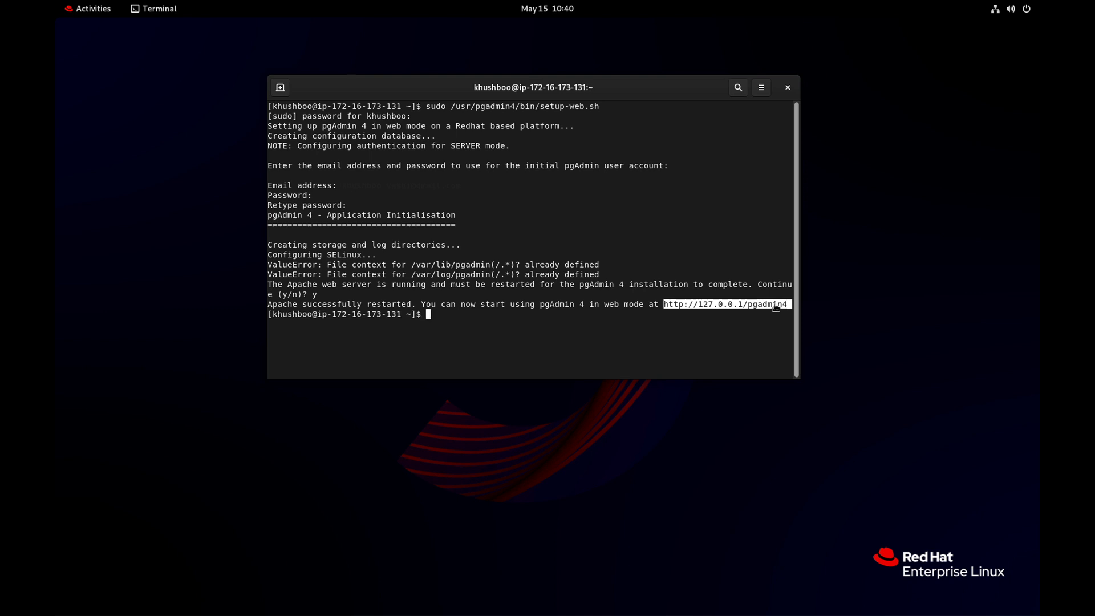
left_click(86, 8)
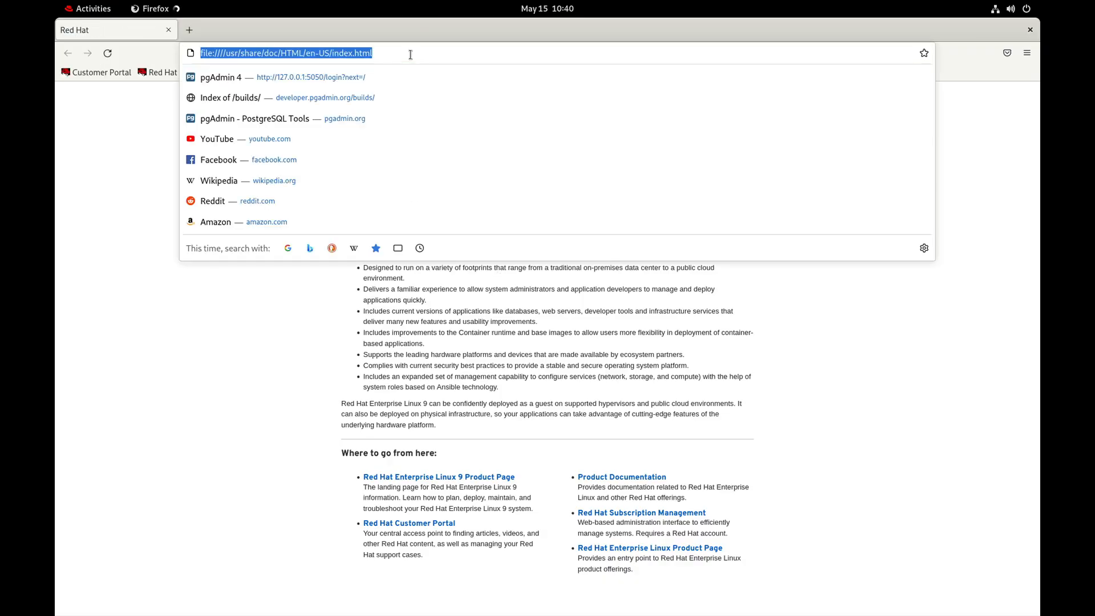
- Load 127.0.0.1/pgadmin4/ in Firefox to reach the pgAdmin web login page
key("Escape")
type("http://127.0.0")
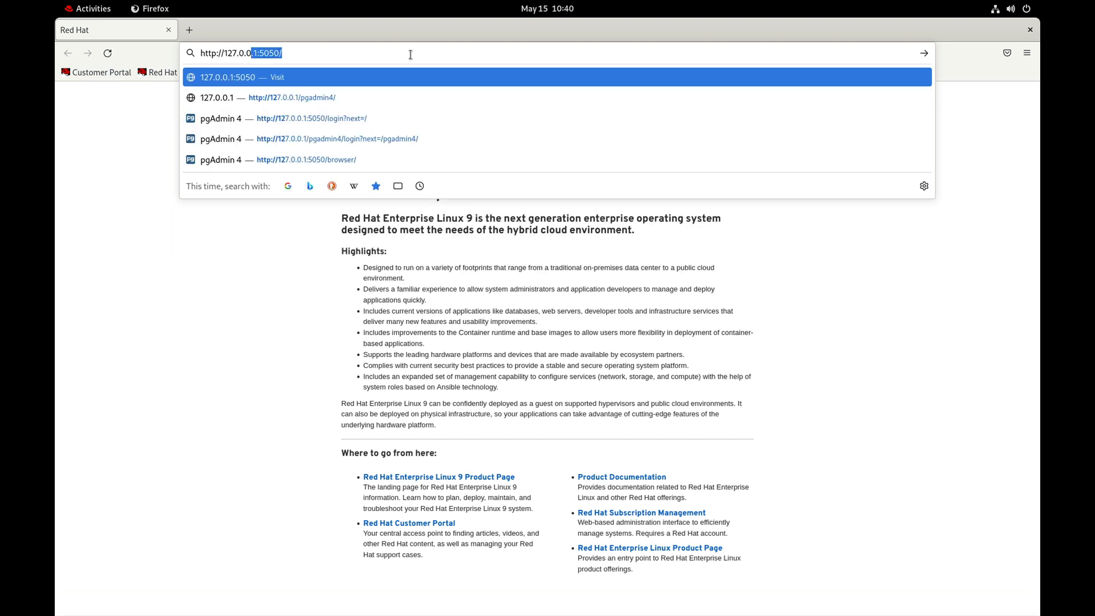
left_click(292, 97)
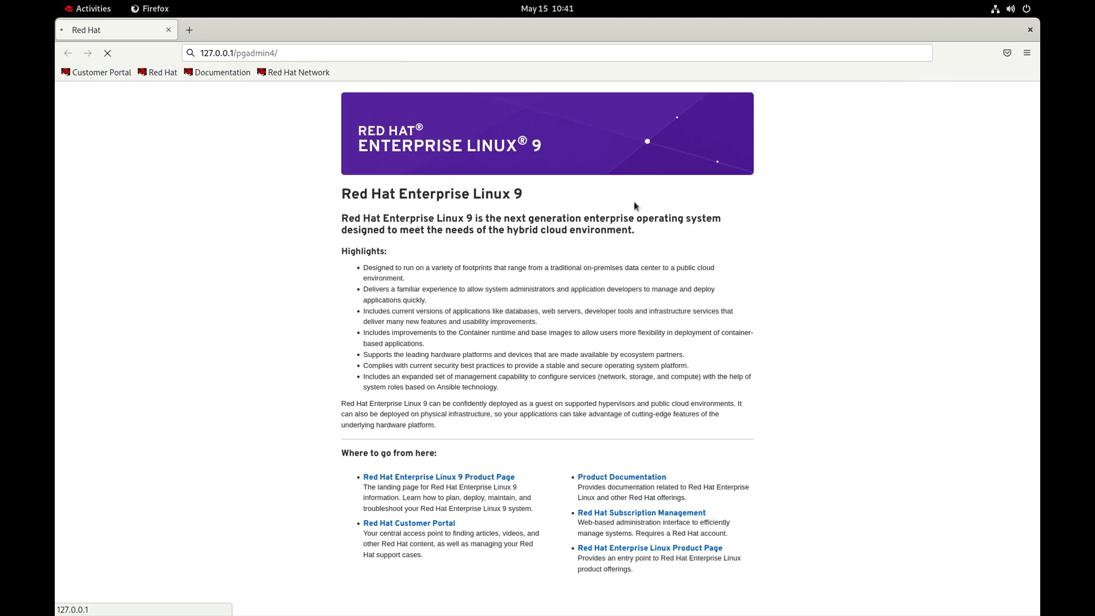
mouse_move(703, 332)
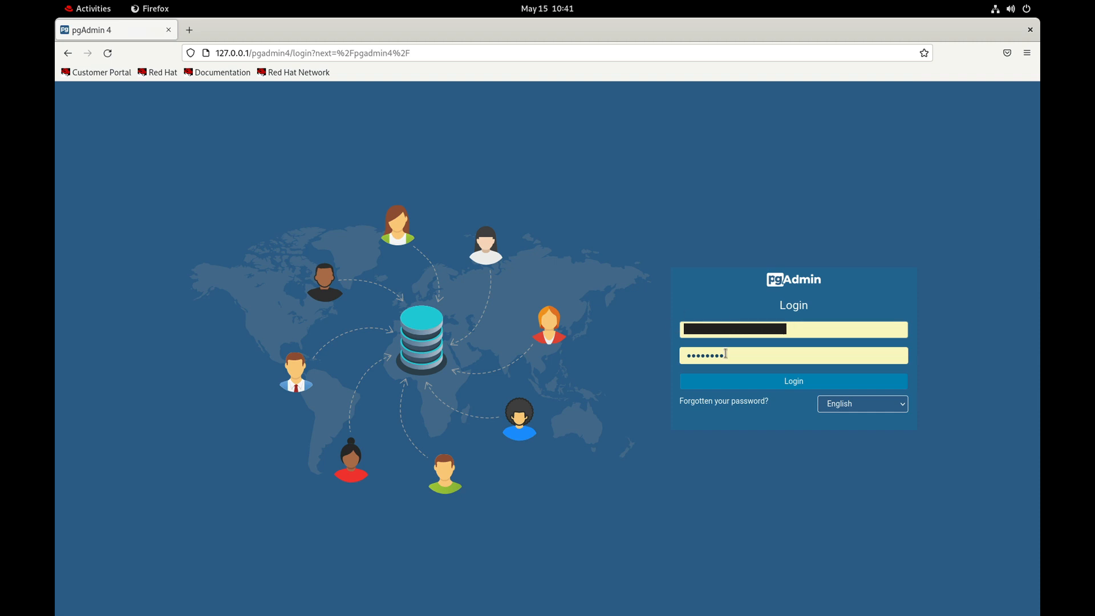
- Log in to pgAdmin web mode and decline Firefox's saved-login update, reaching the Dashboard
key("Backspace")
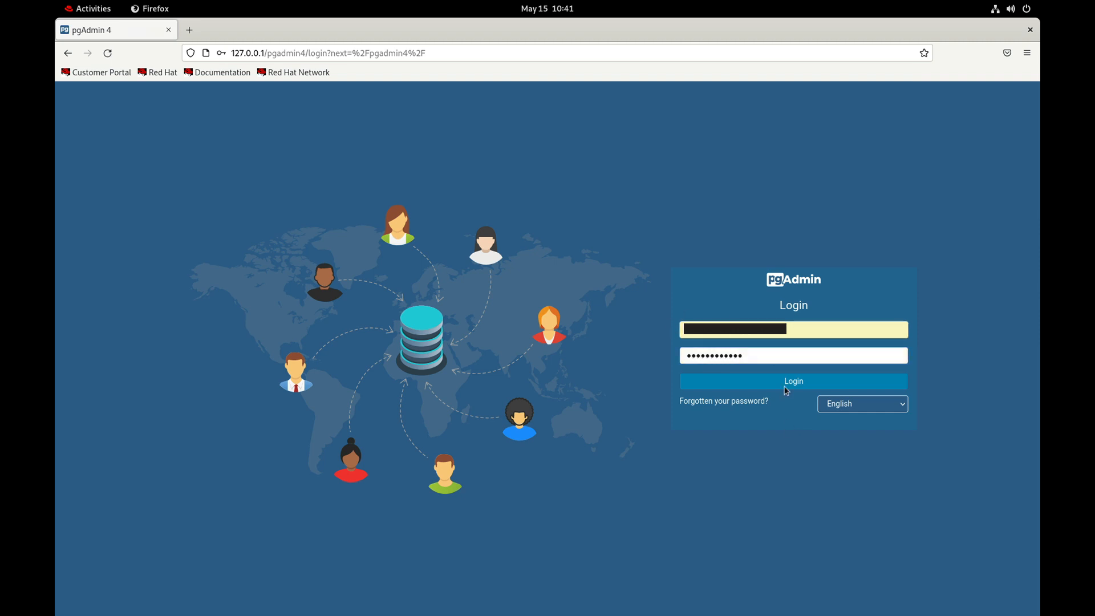
left_click(792, 381)
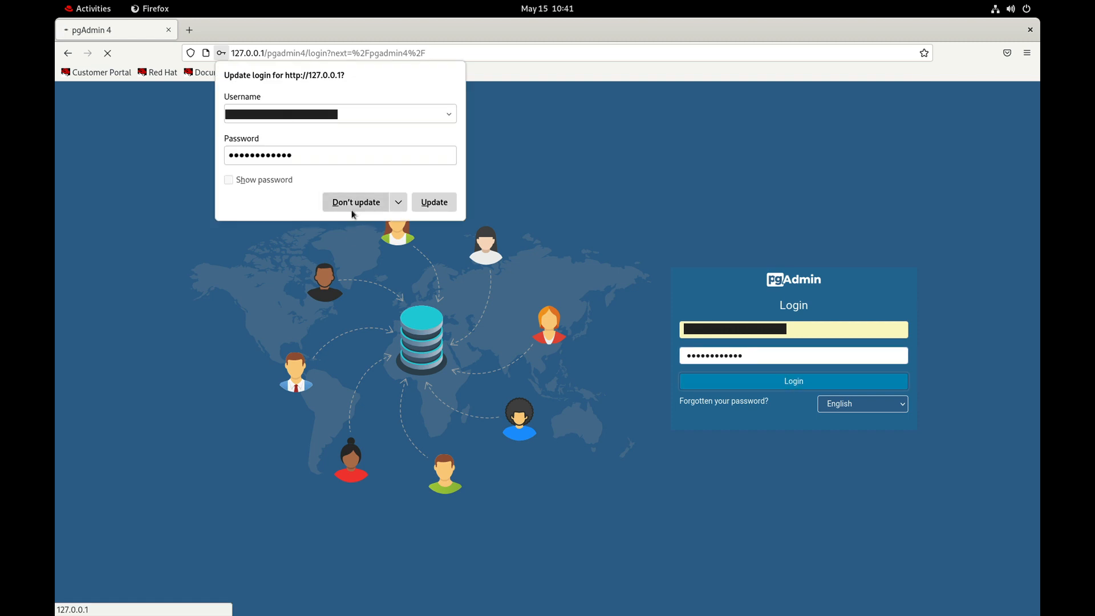
left_click(356, 202)
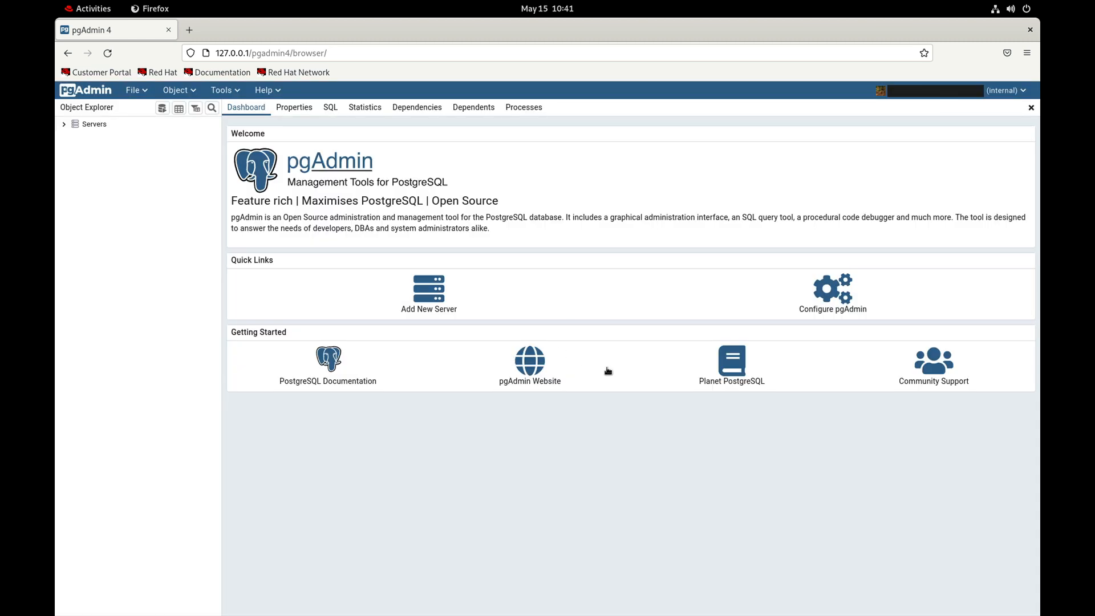
mouse_move(874, 167)
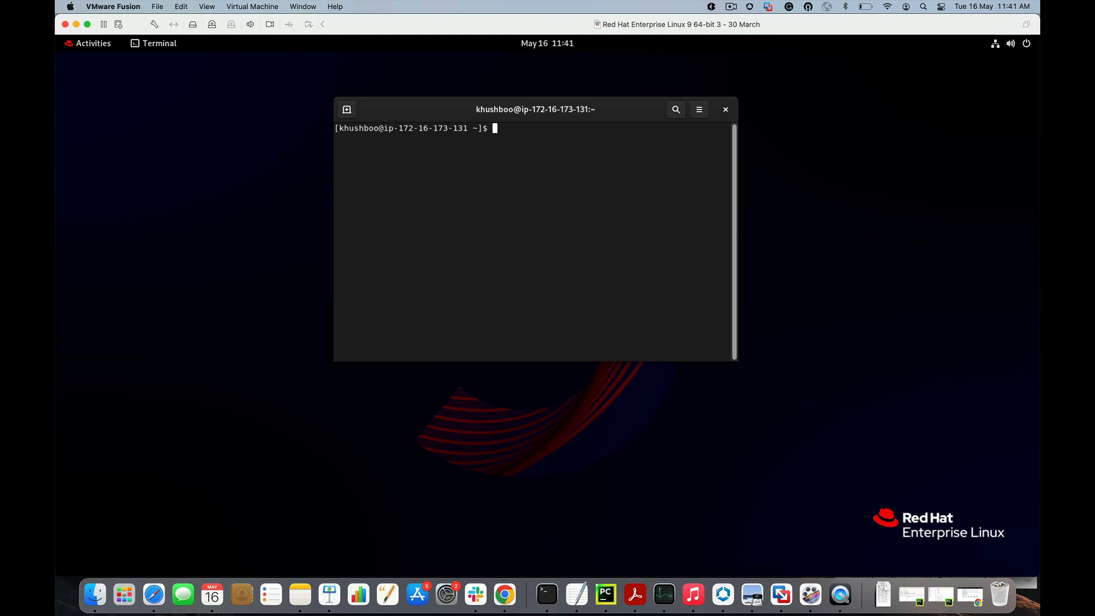
- Search 'pgadmin' in Activities and launch the pgAdmin 4 desktop application again
left_click(93, 43)
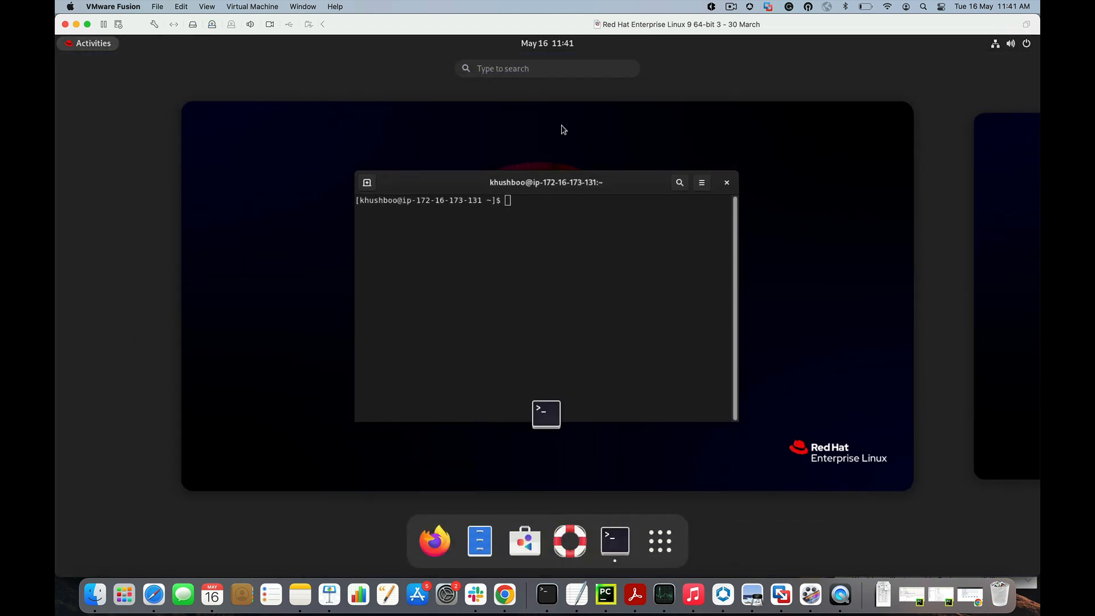
type("pgadmin")
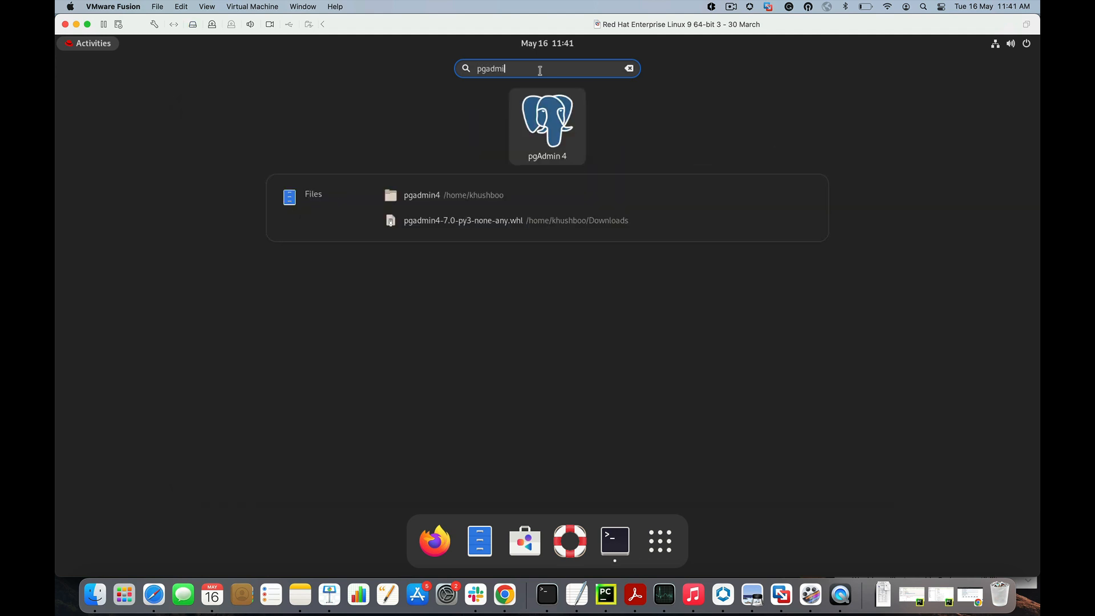
left_click(546, 119)
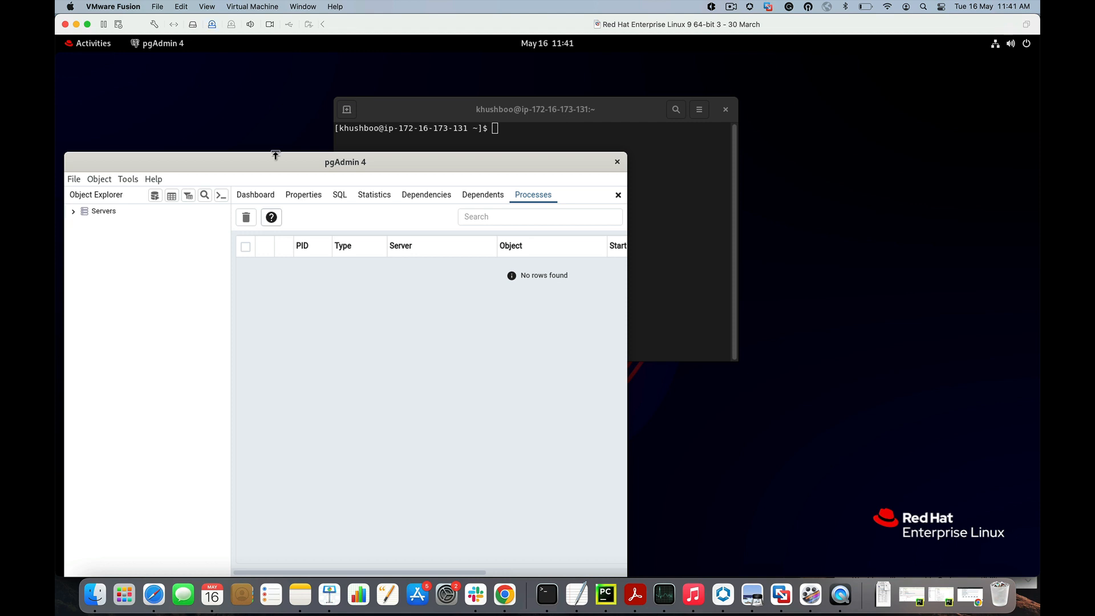
- Confirm version 7.0 in Help > About pgAdmin 4, then close the dialog and quit with Leave
left_click(153, 179)
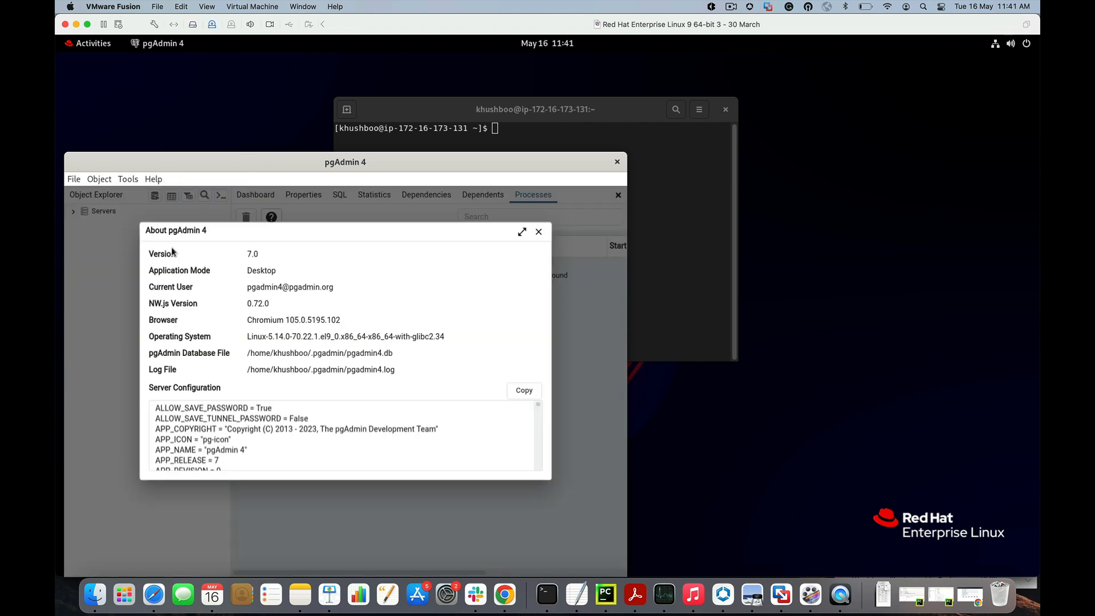
double_click(252, 254)
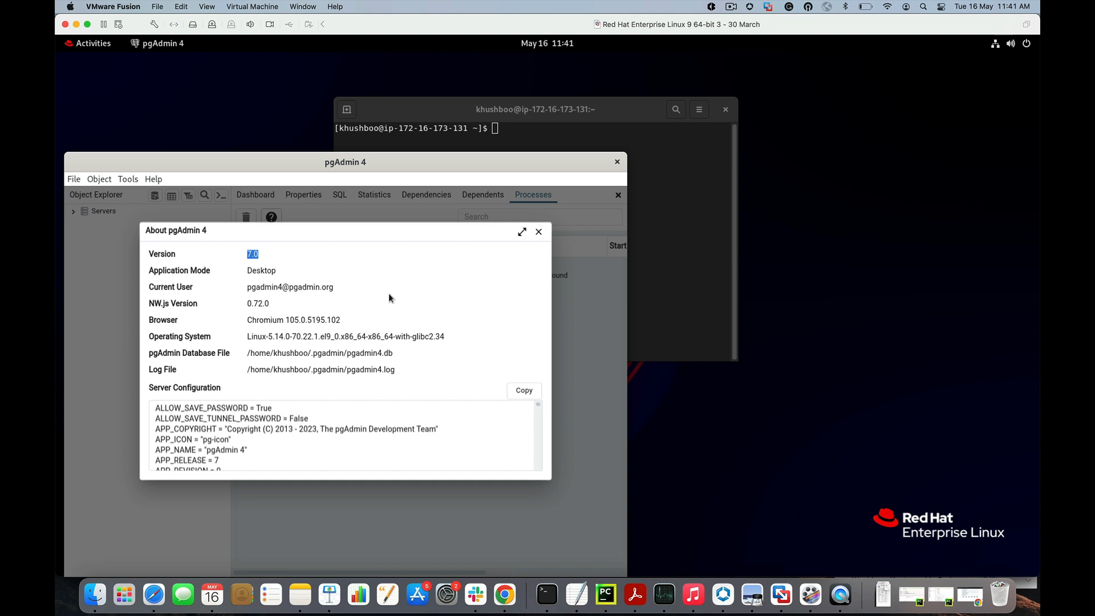
left_click(538, 231)
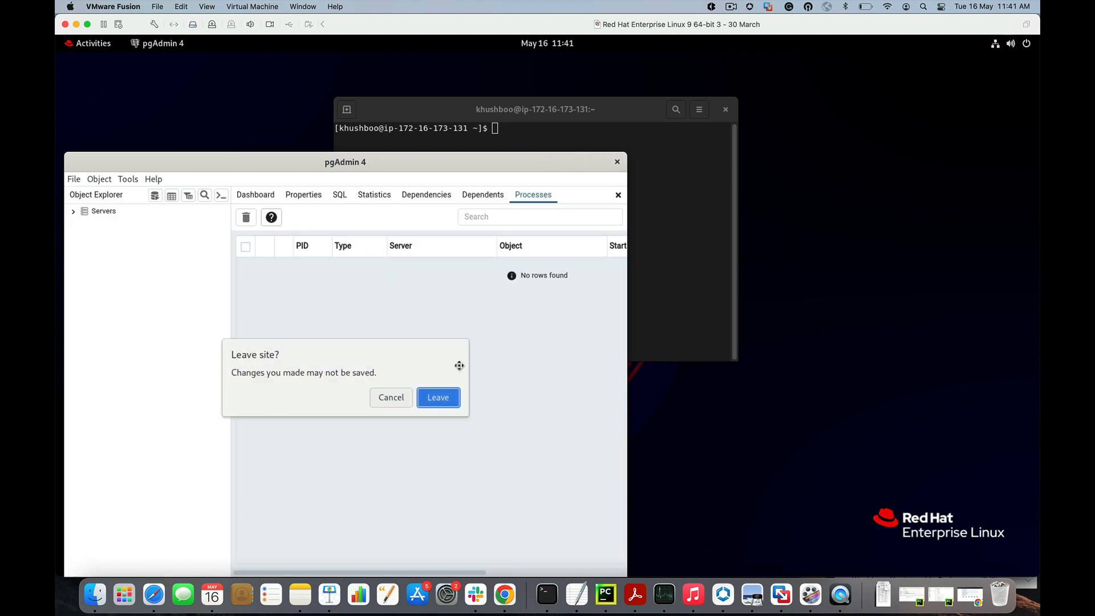
left_click(438, 397)
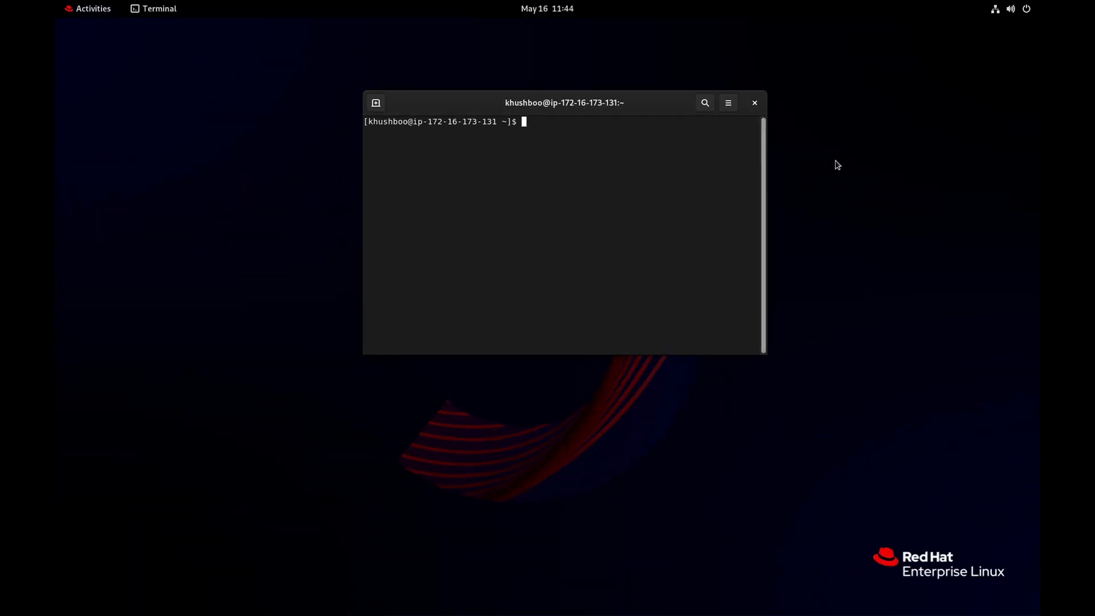
- Upgrade pgadmin4 to 7.1-1.el9 with sudo yum upgrade pgadmin4, confirming y until Complete
type("sudo yum")
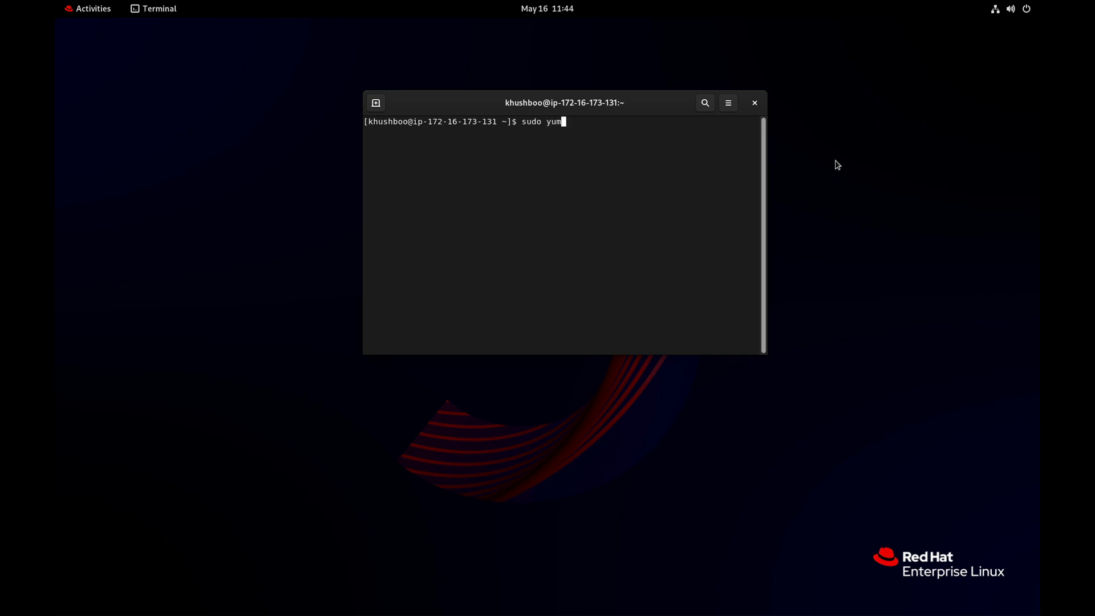
type("upgrade p")
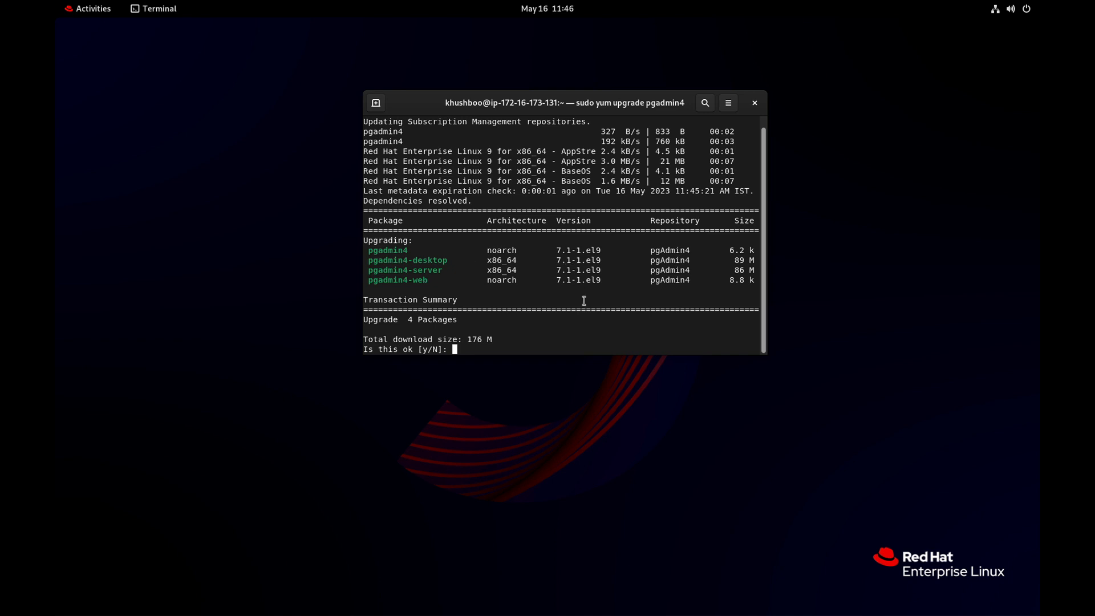
type("y")
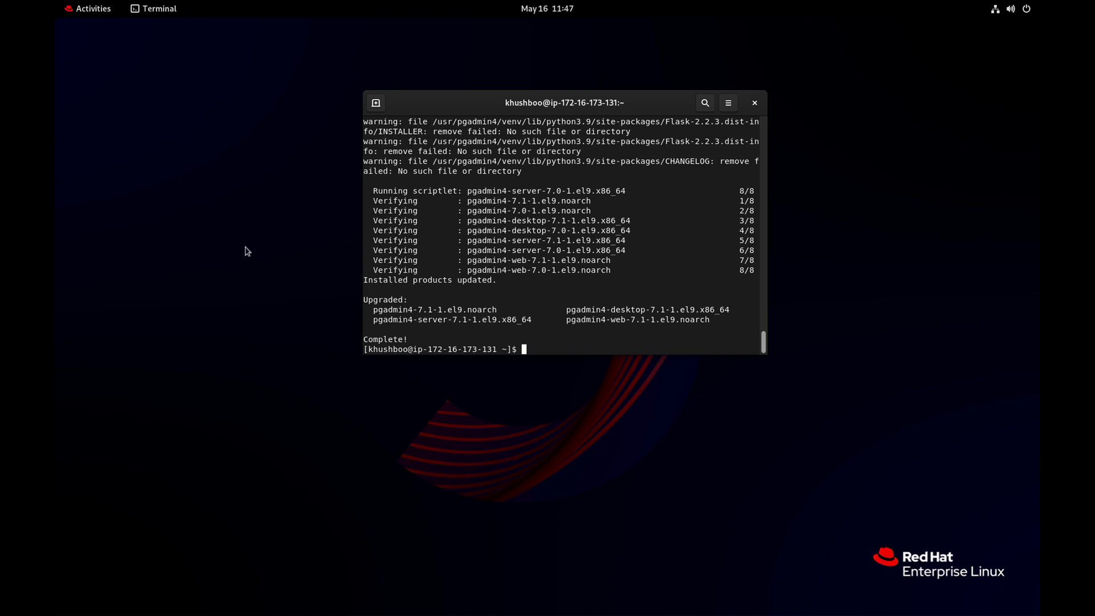
- Relaunch the upgraded pgAdmin 4 from GNOME Activities by searching 'pgadmin4'
left_click(87, 8)
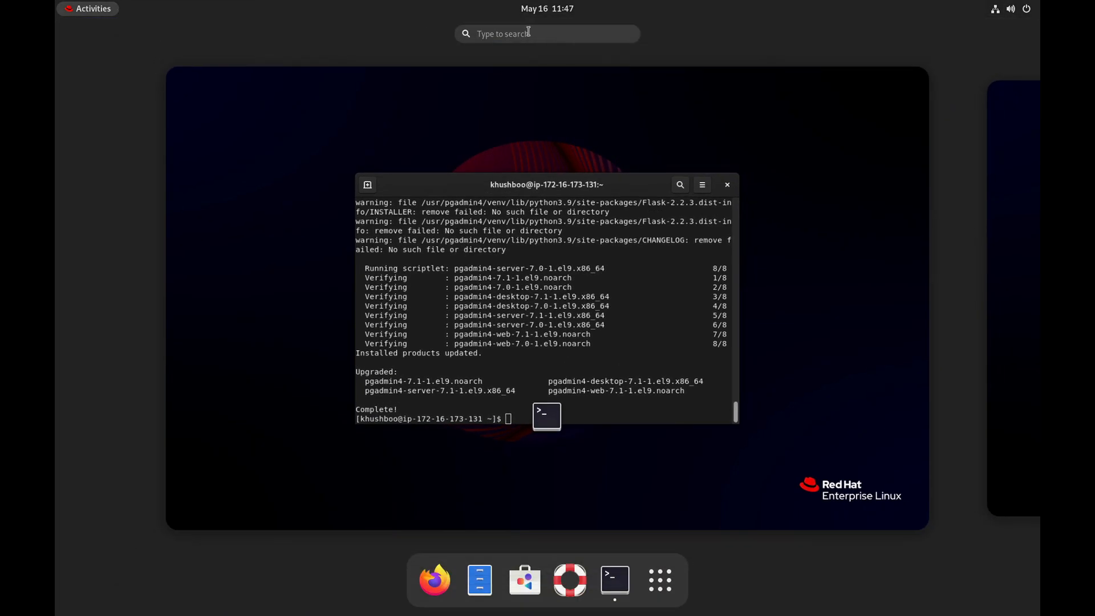
type("pgadmin4")
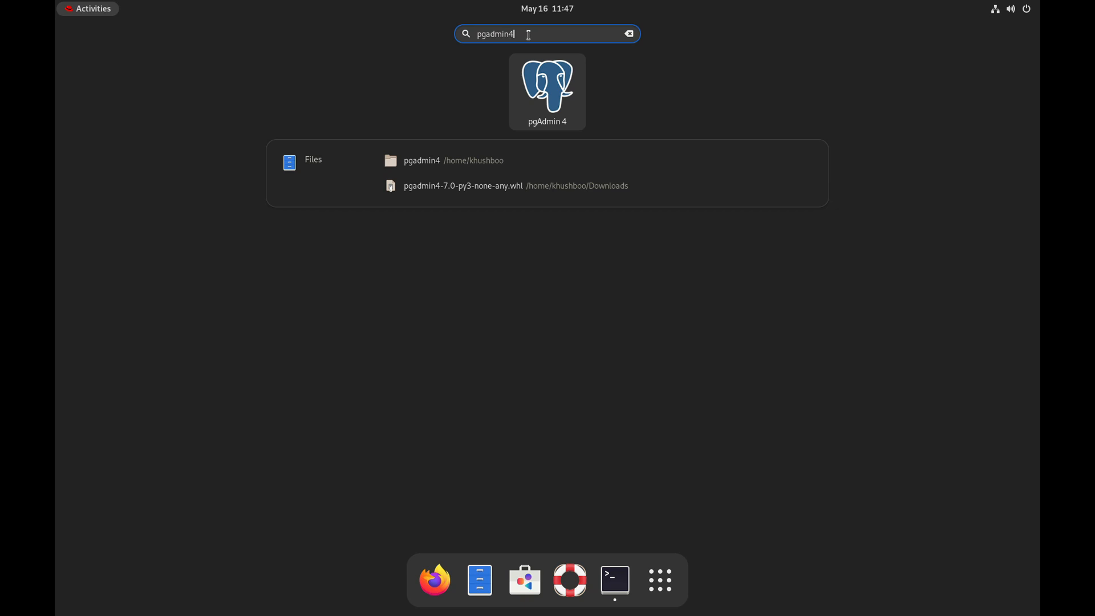
left_click(546, 85)
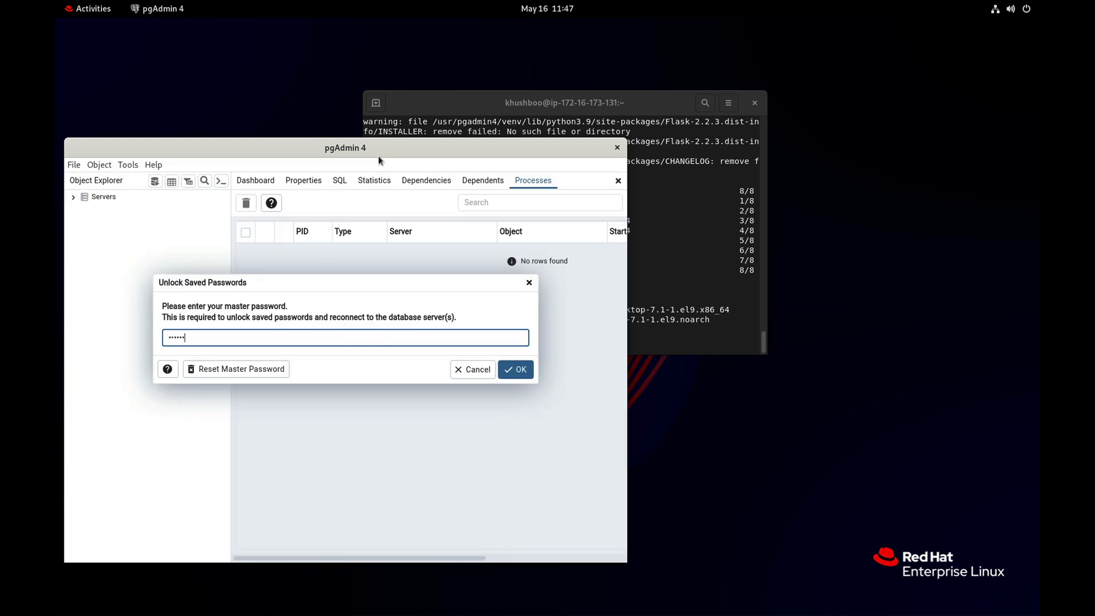
- Confirm version 7.1 in Help > About pgAdmin 4, then quit pgAdmin 4
left_click(152, 164)
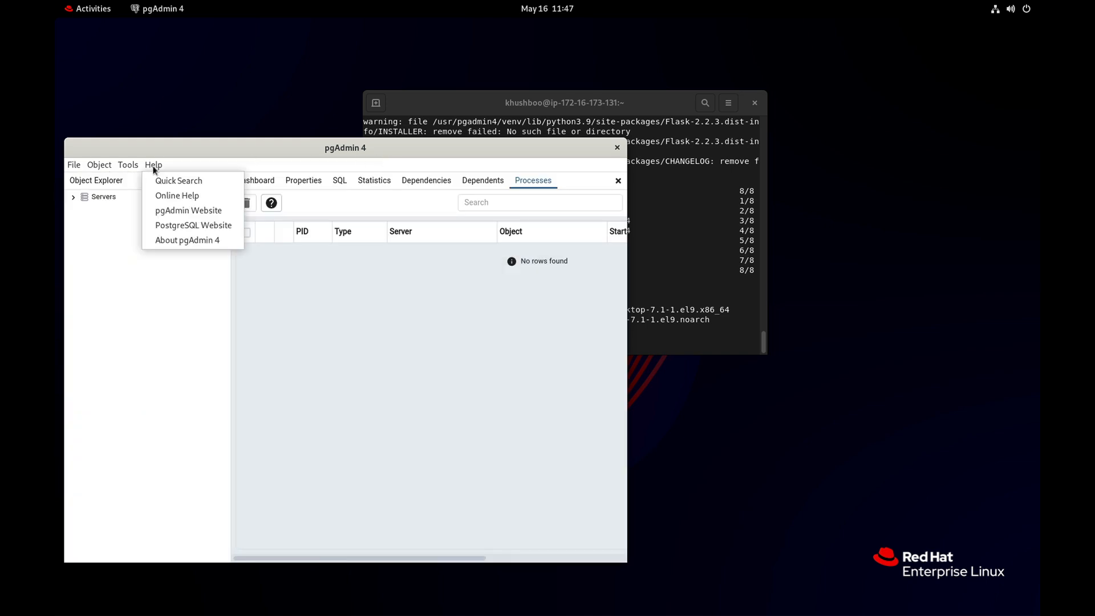
left_click(187, 240)
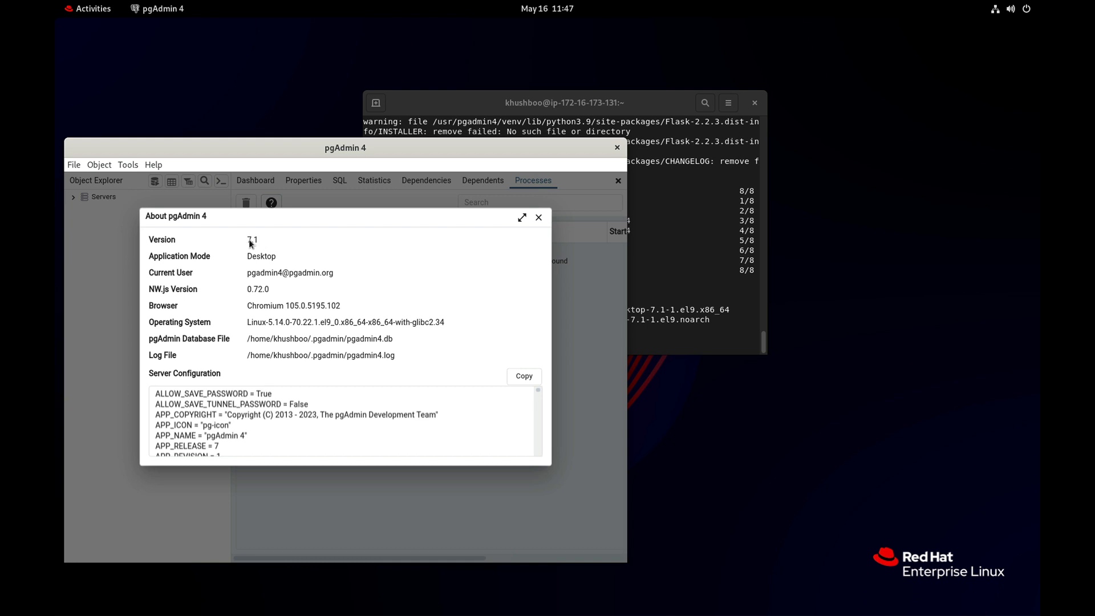
double_click(251, 240)
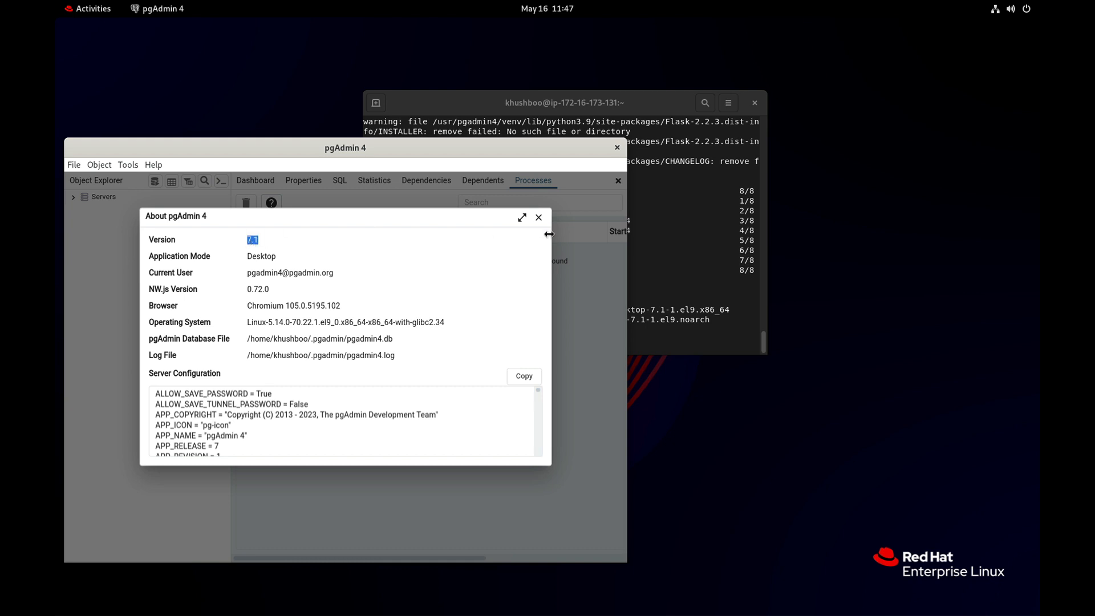
left_click(538, 216)
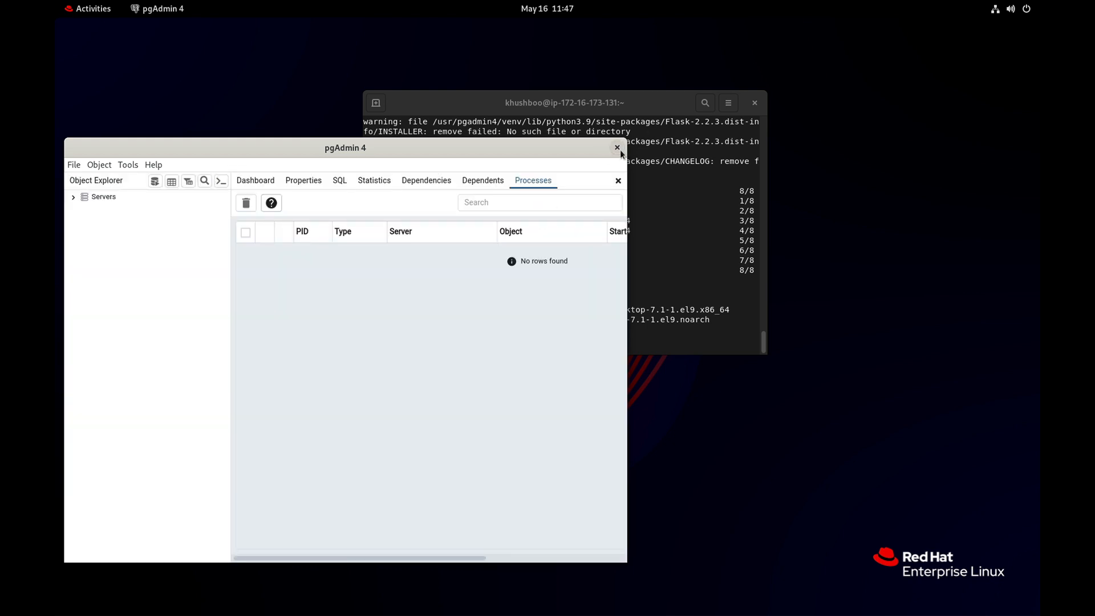
left_click(616, 148)
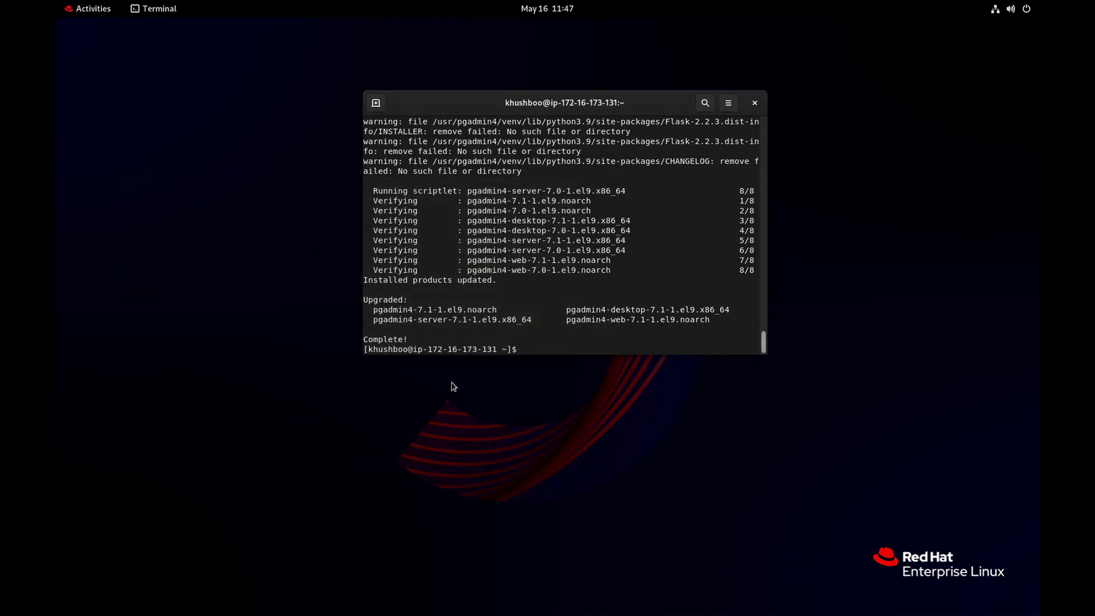